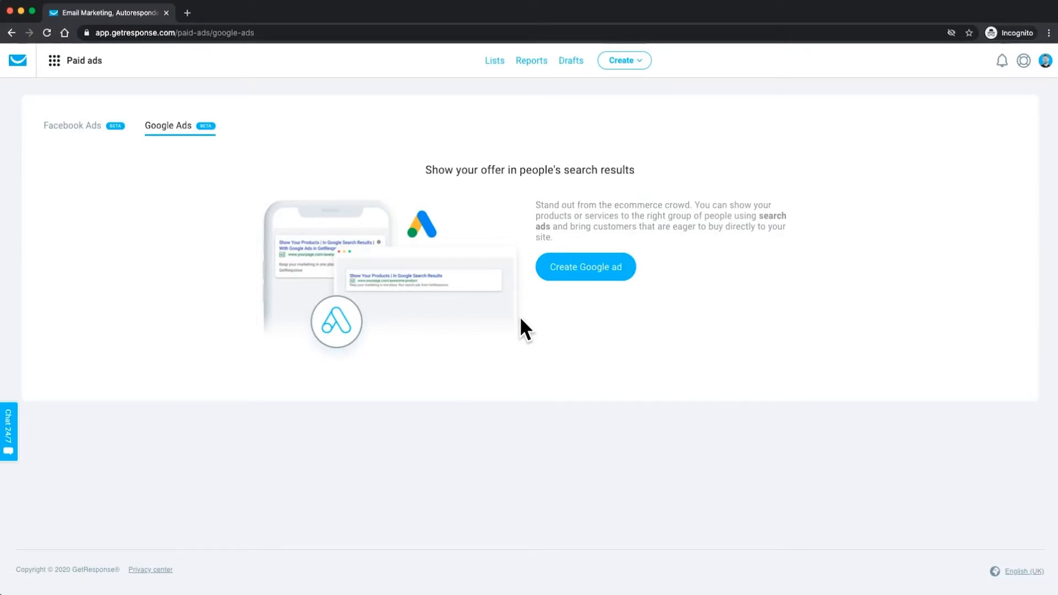
mouse_move(54, 109)
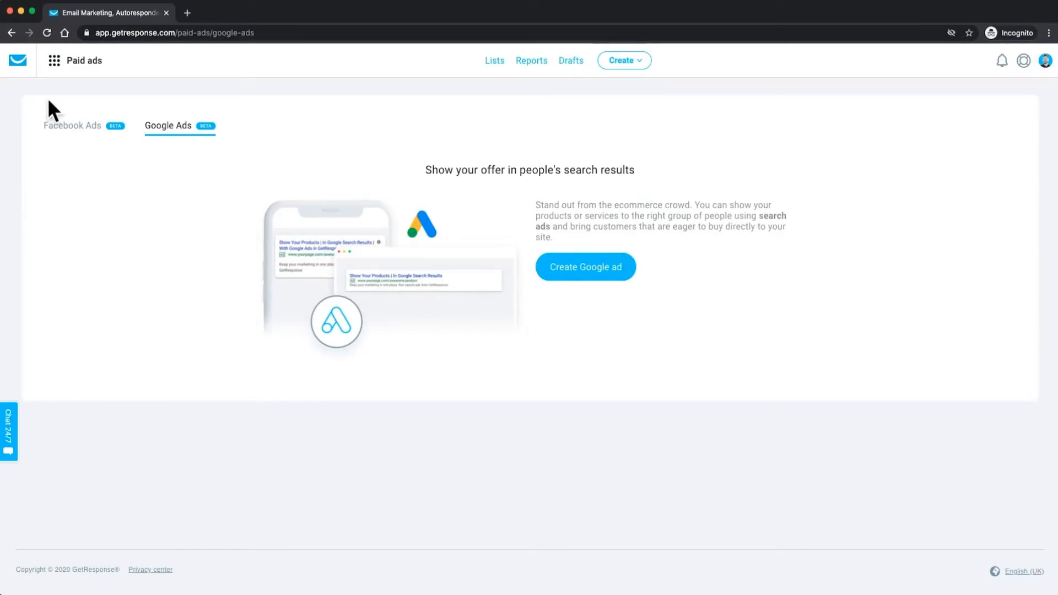
- Start a new Google ad and launch Sign in with Google for its account
click(54, 60)
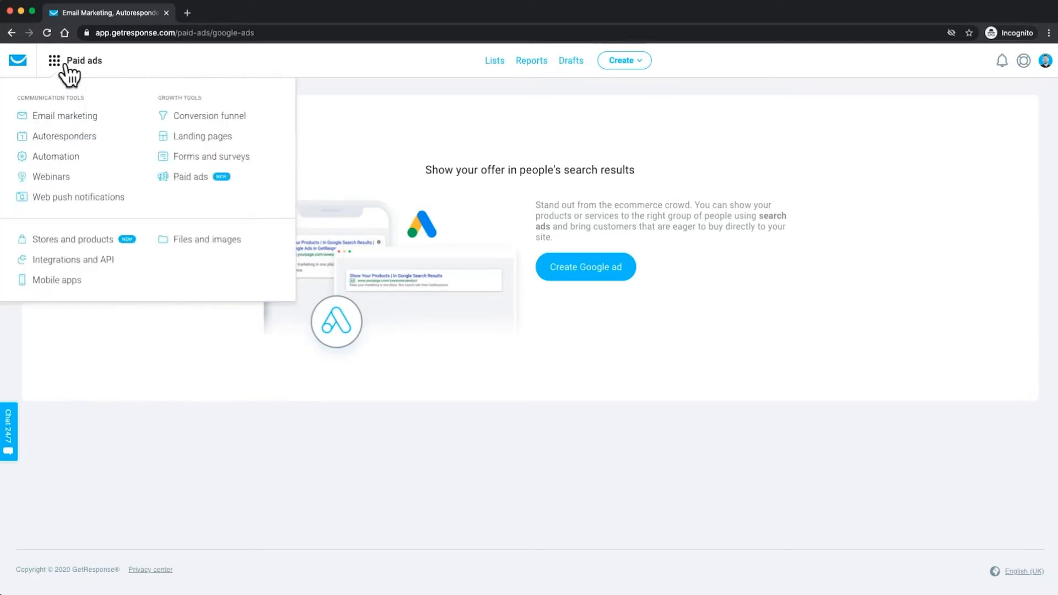
mouse_move(199, 239)
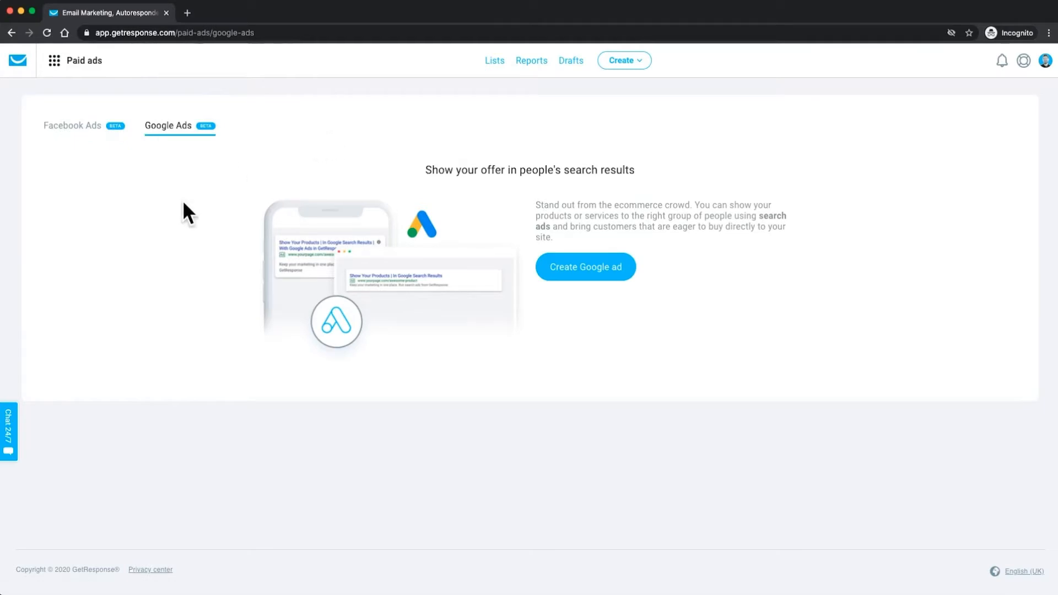
mouse_move(580, 290)
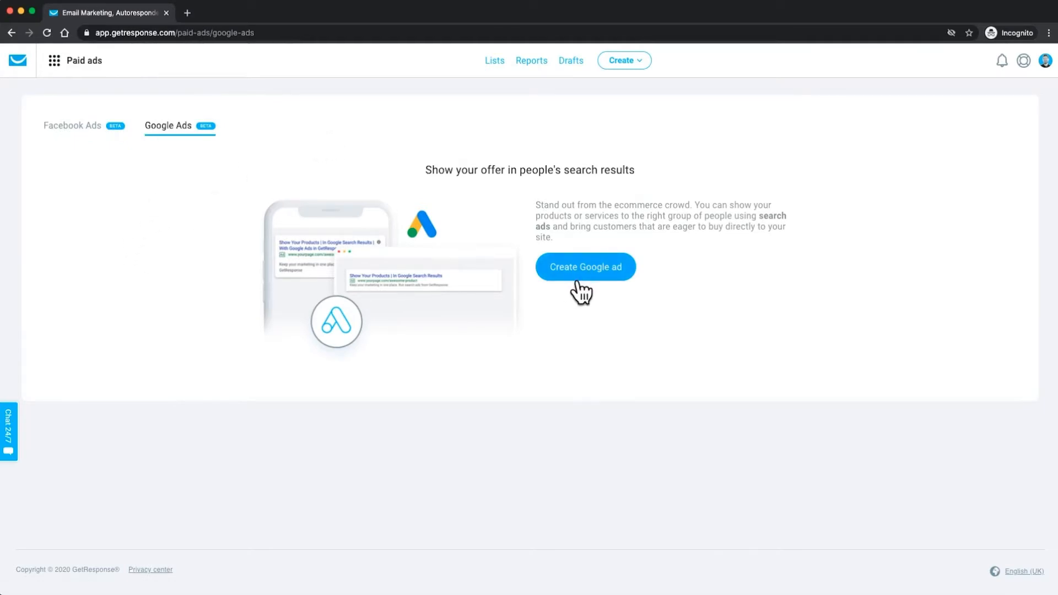
mouse_move(589, 286)
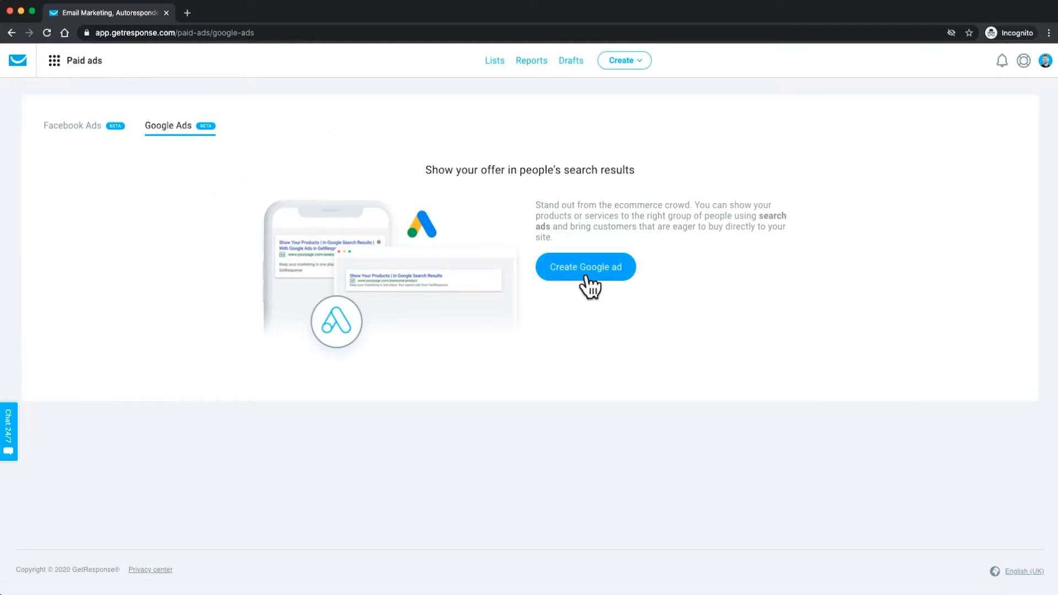
click(585, 267)
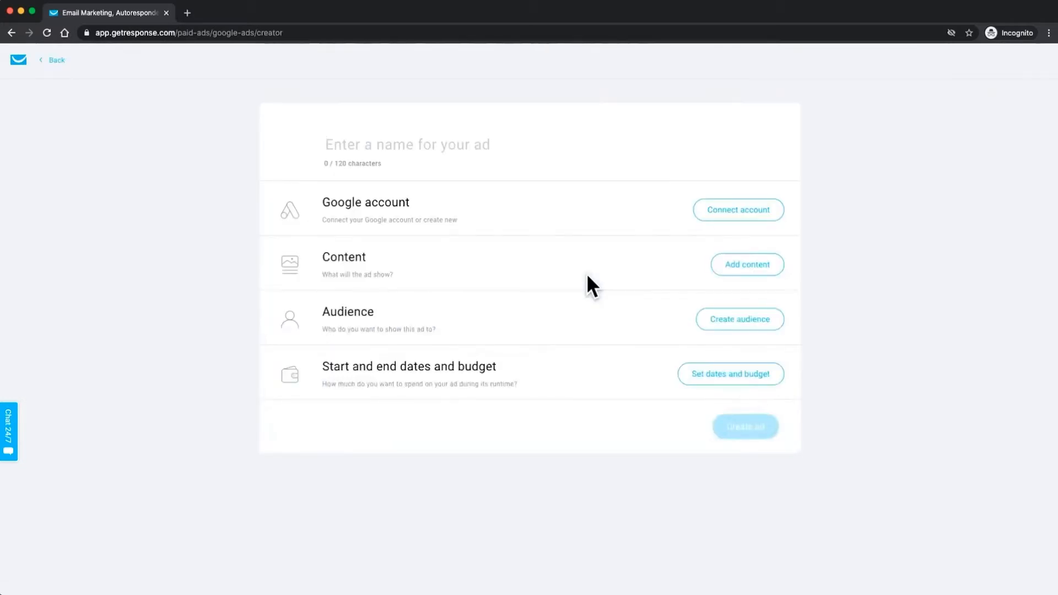
mouse_move(869, 231)
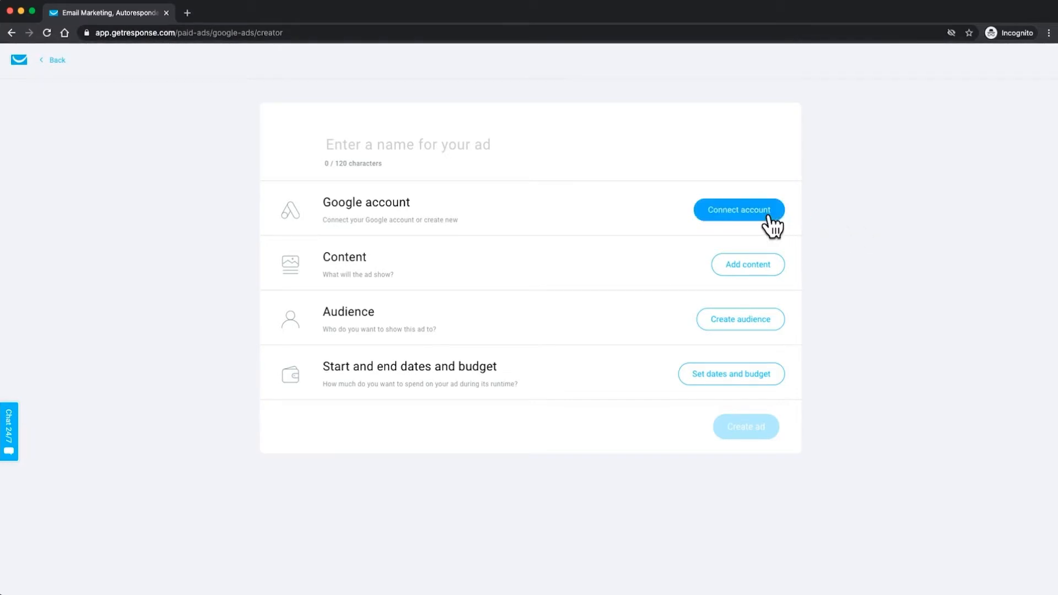
click(738, 209)
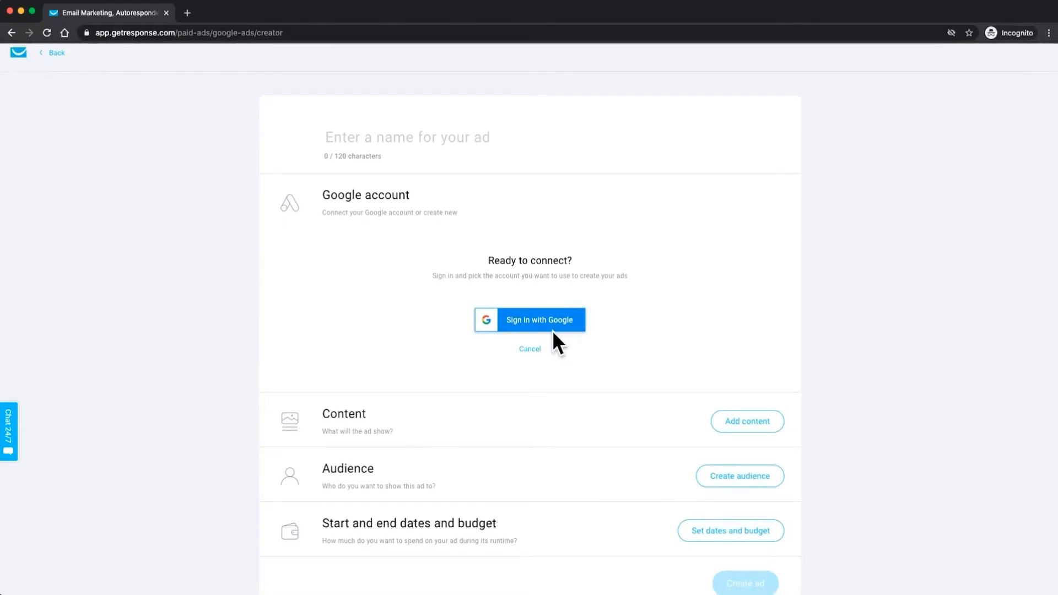
mouse_move(630, 340)
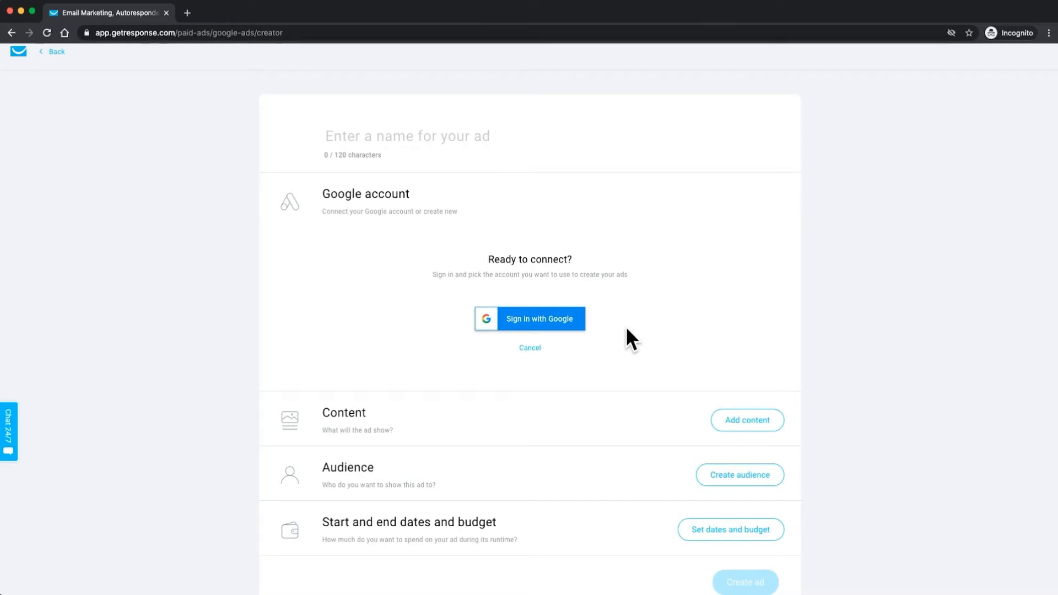
mouse_move(582, 340)
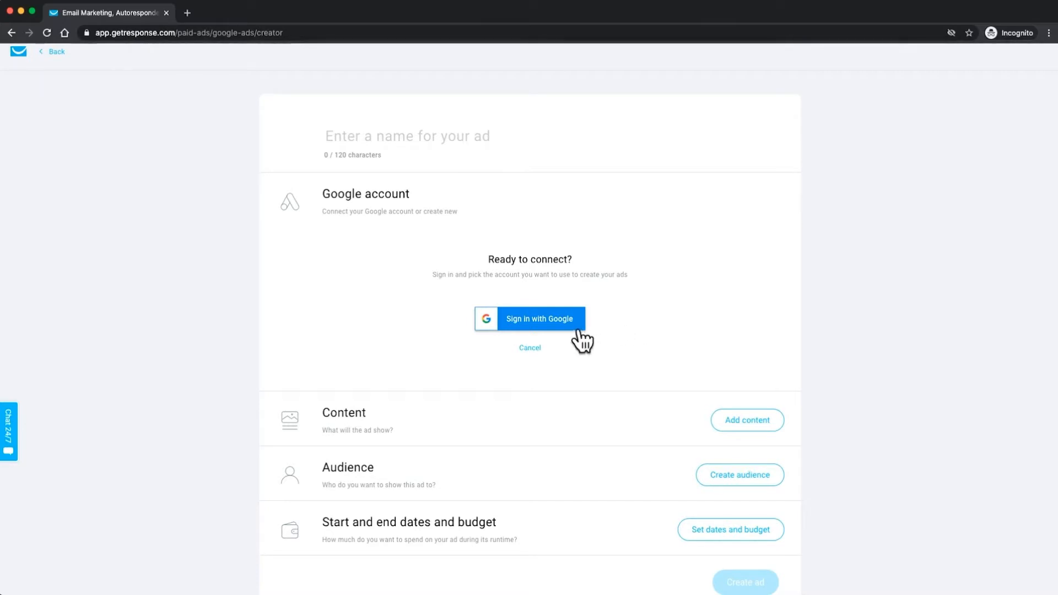
click(539, 318)
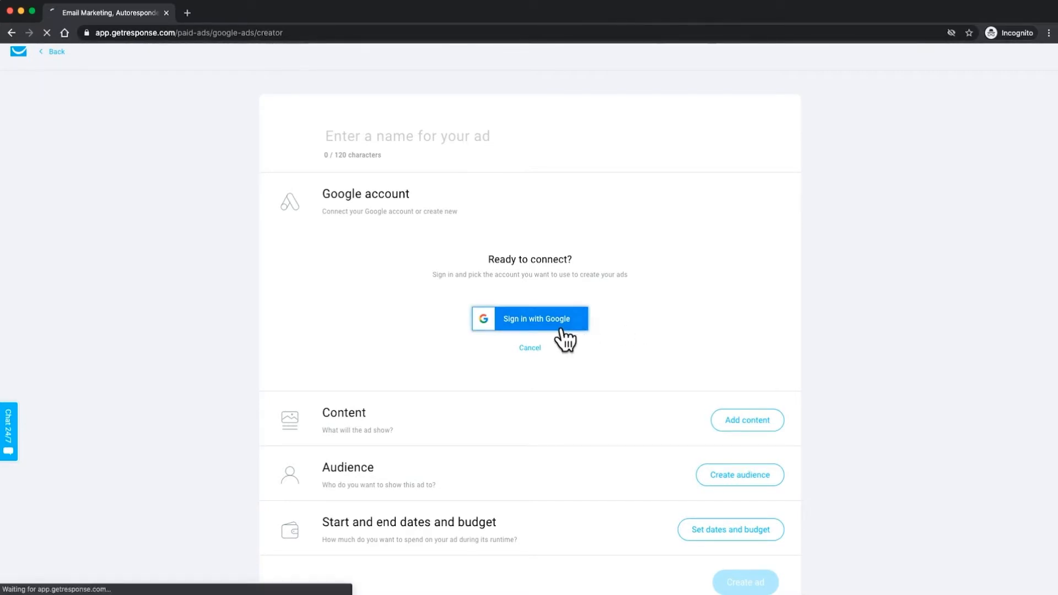
- Change the Google account chooser's language from Polish to English (United States)
click(536, 318)
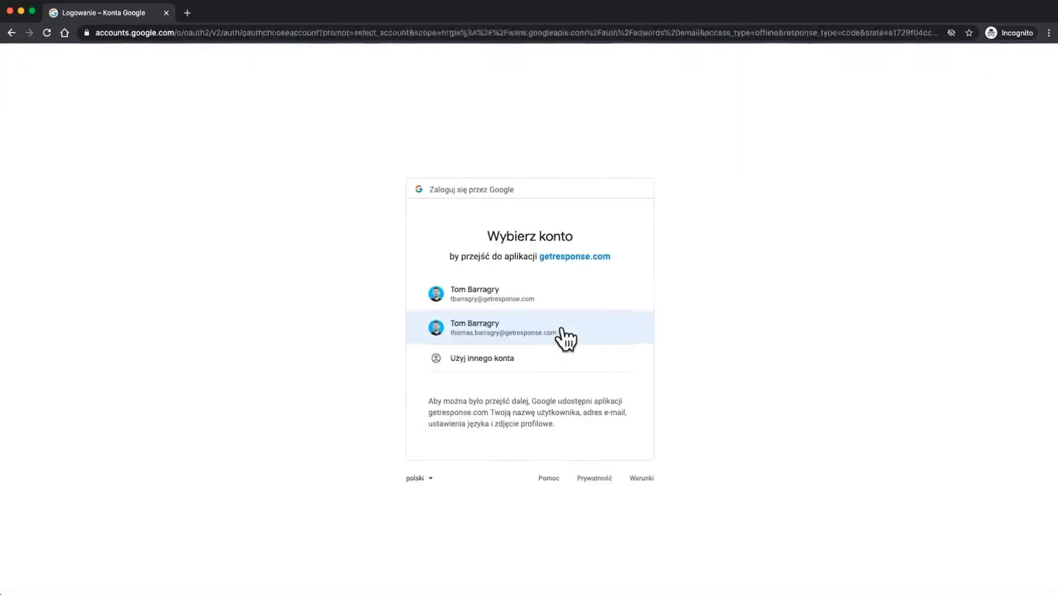
mouse_move(446, 503)
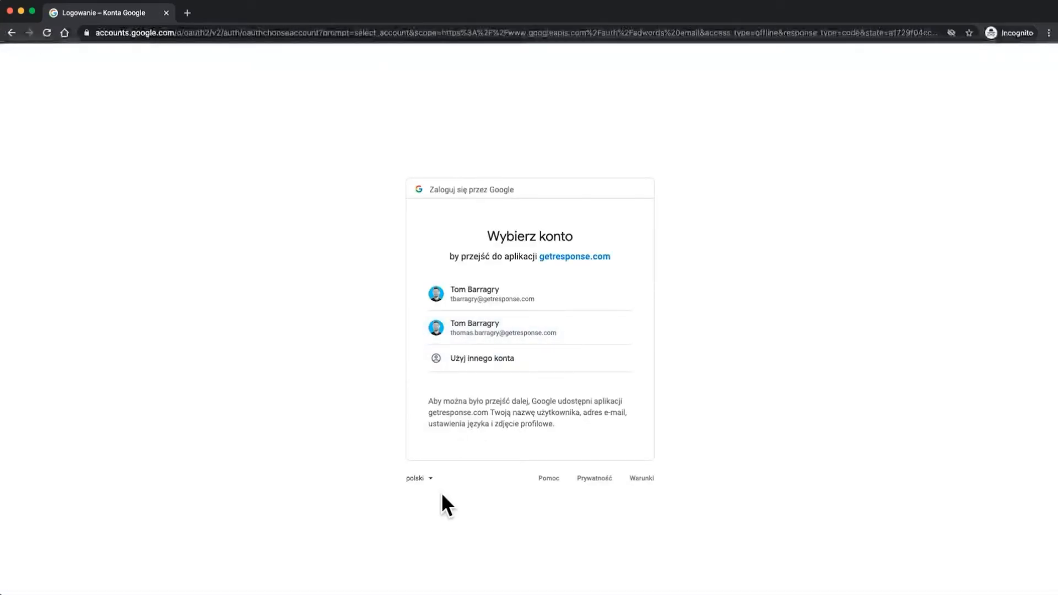
mouse_move(416, 490)
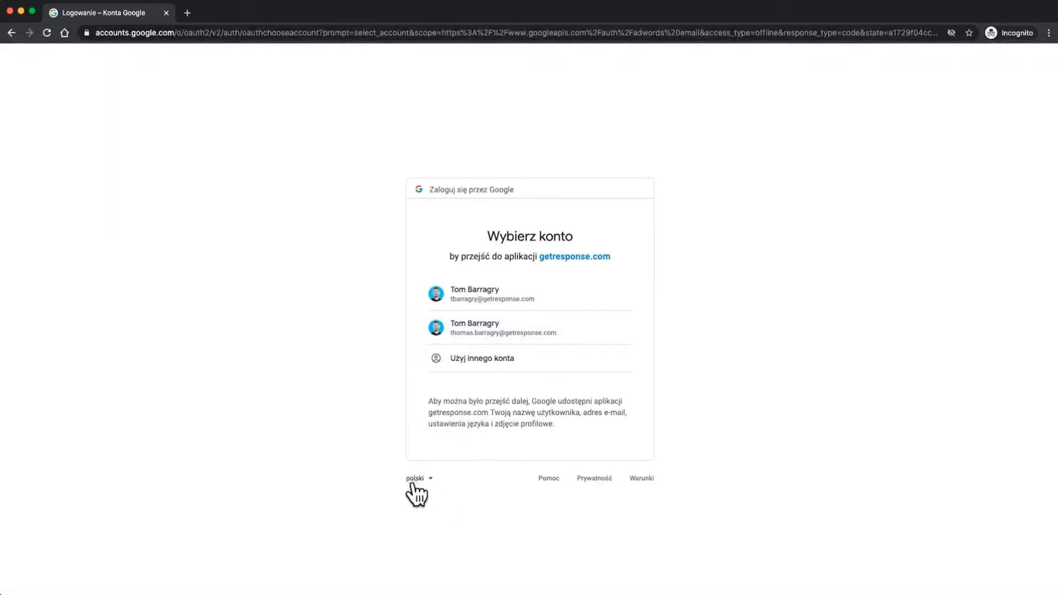
click(416, 478)
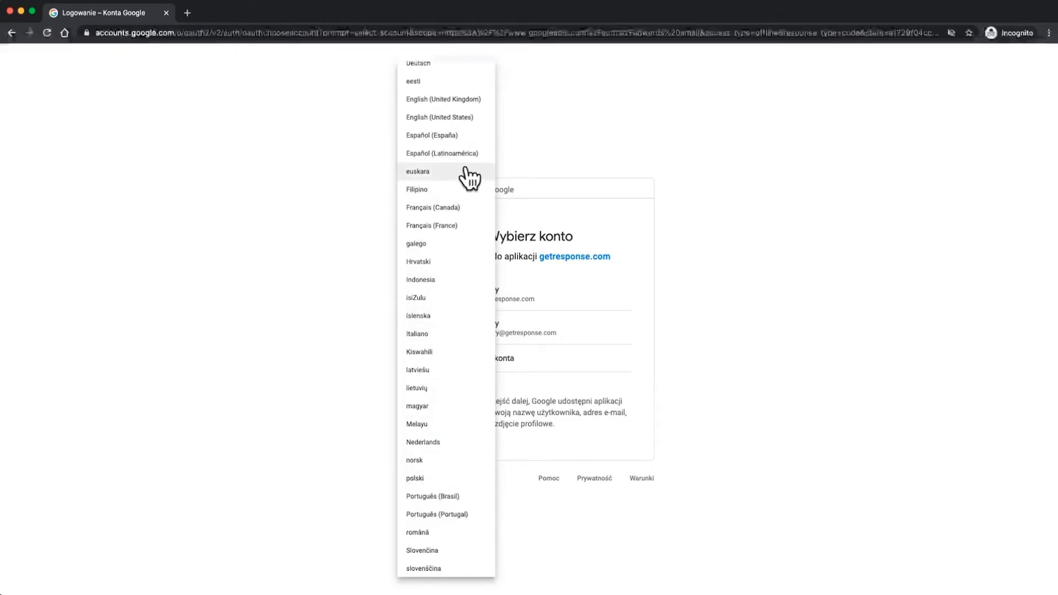
mouse_move(466, 121)
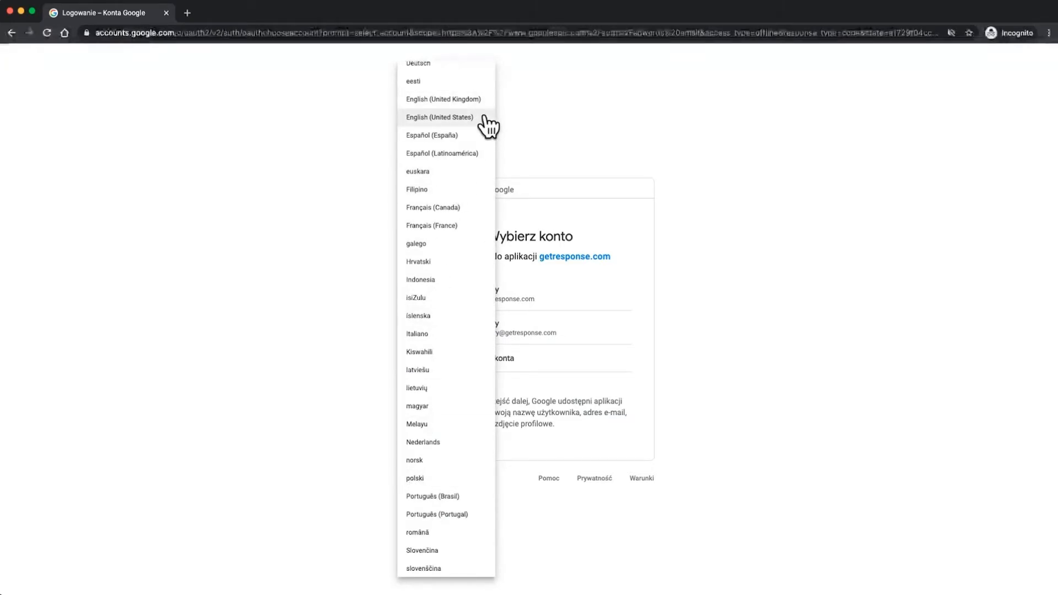
click(439, 117)
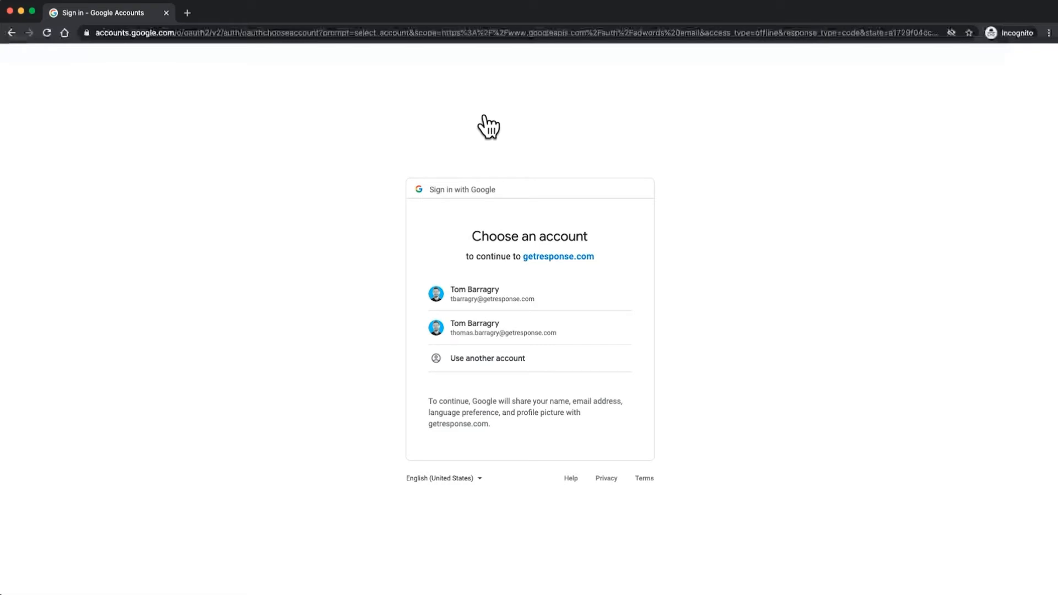
mouse_move(737, 186)
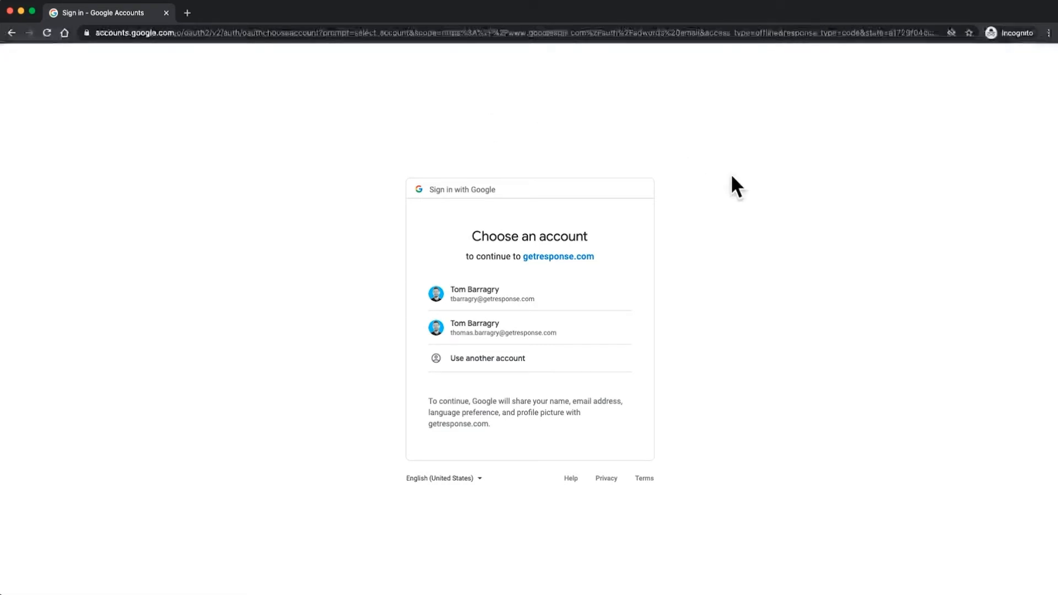
mouse_move(665, 297)
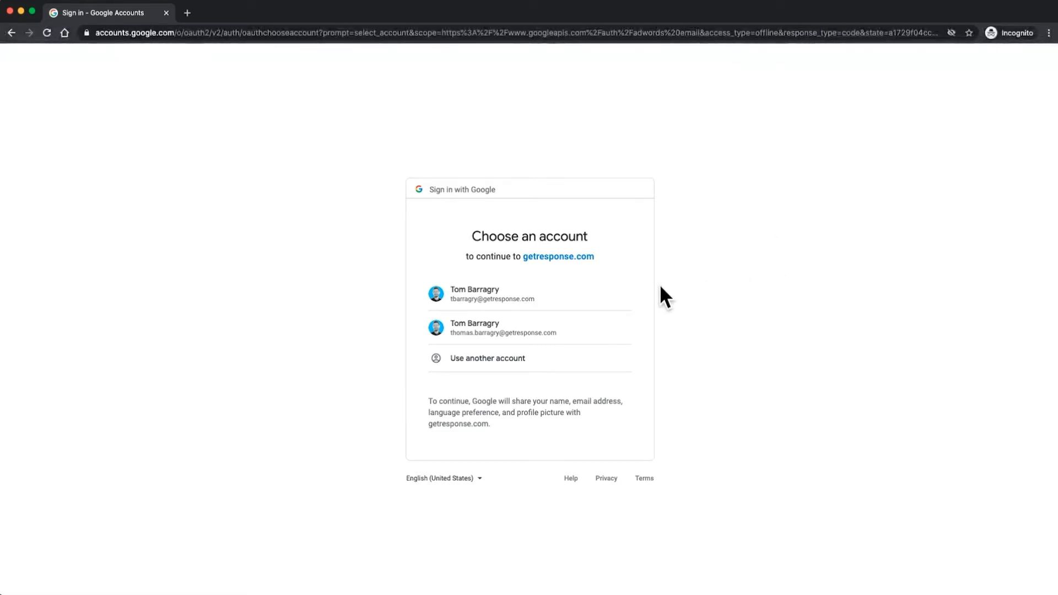
mouse_move(558, 385)
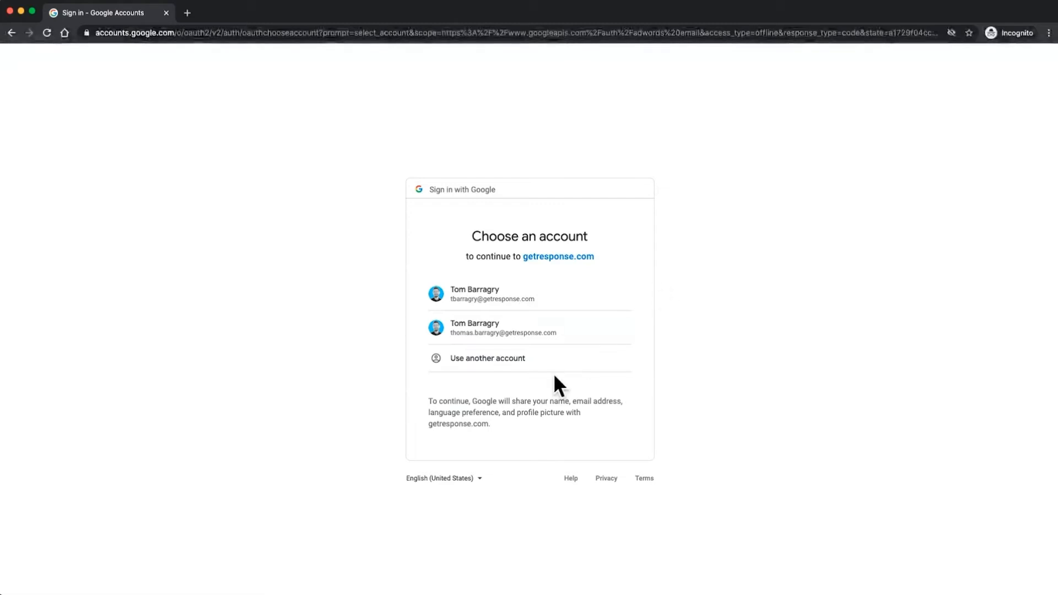
click(487, 358)
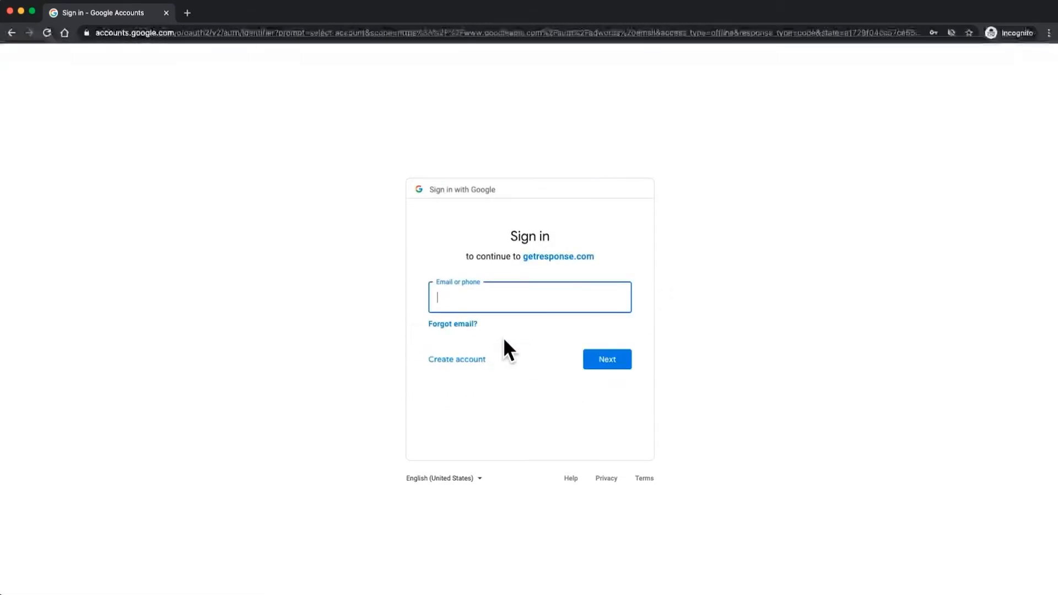
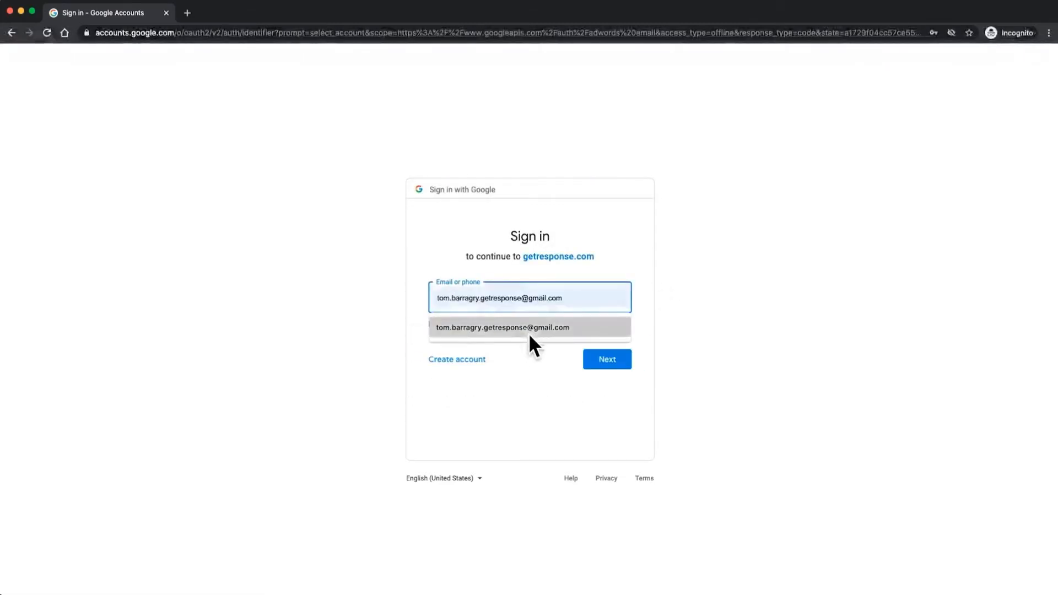
click(605, 359)
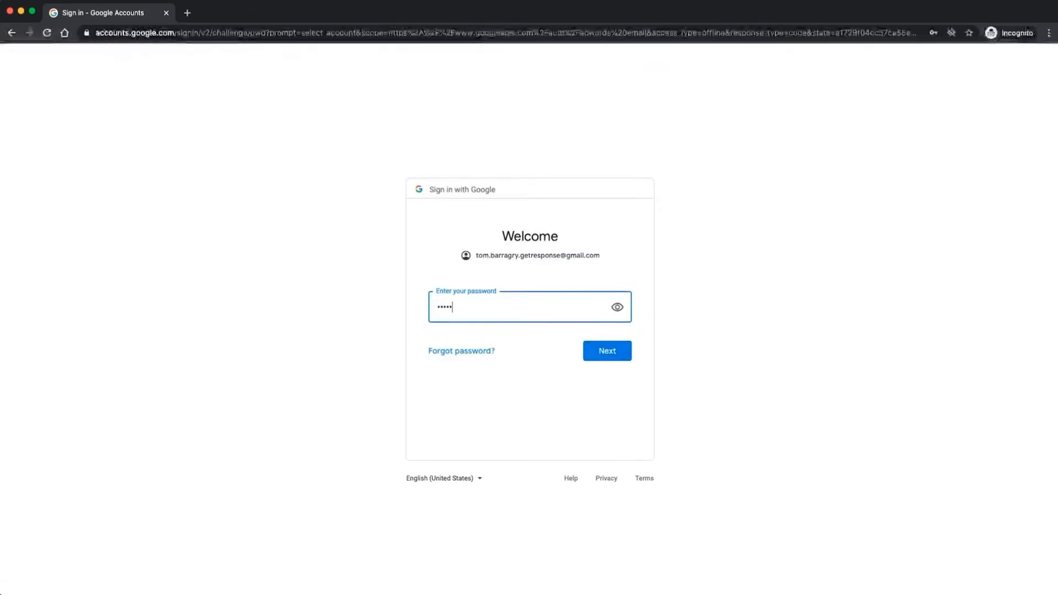
text(password)
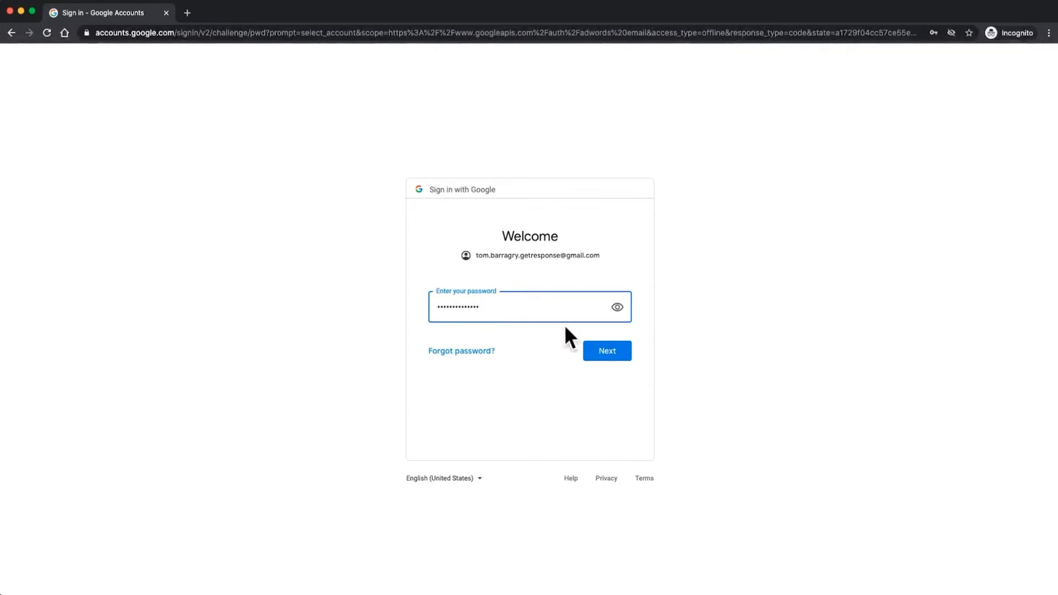
click(606, 351)
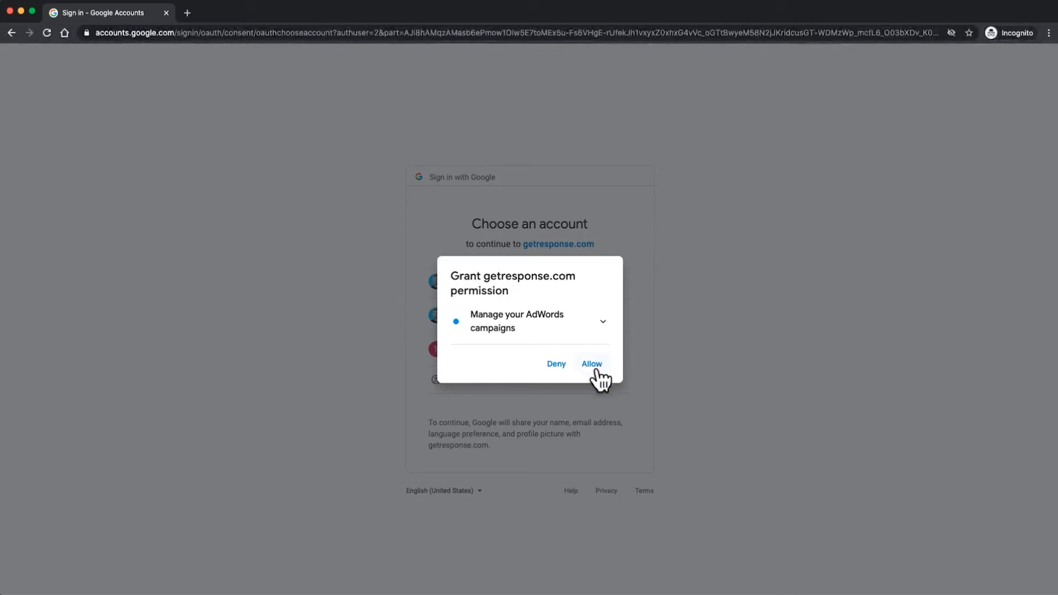
- Grant getresponse.com permission to manage your AdWords campaigns
click(592, 364)
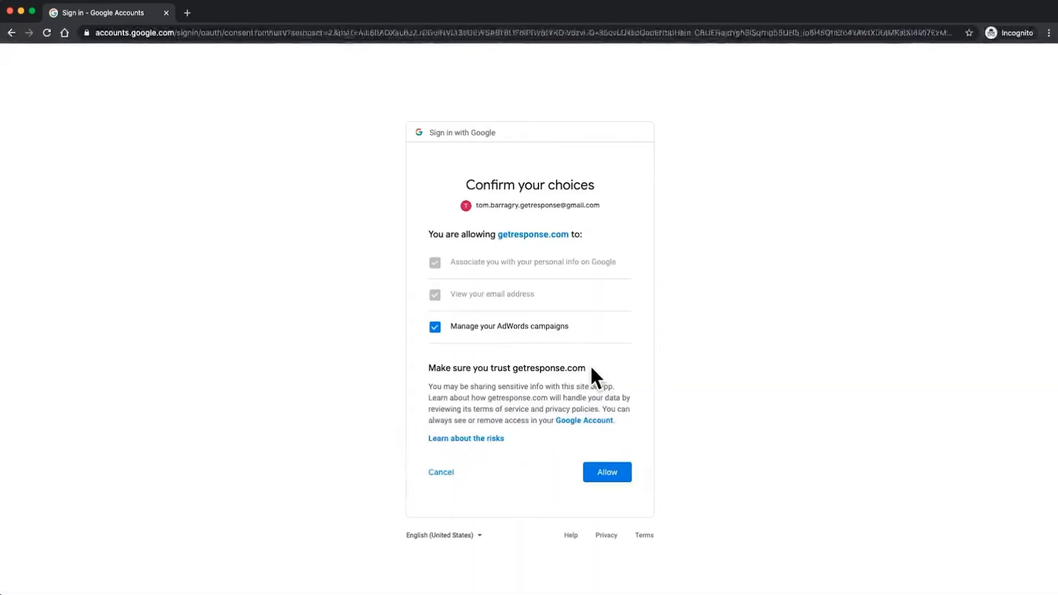
click(607, 471)
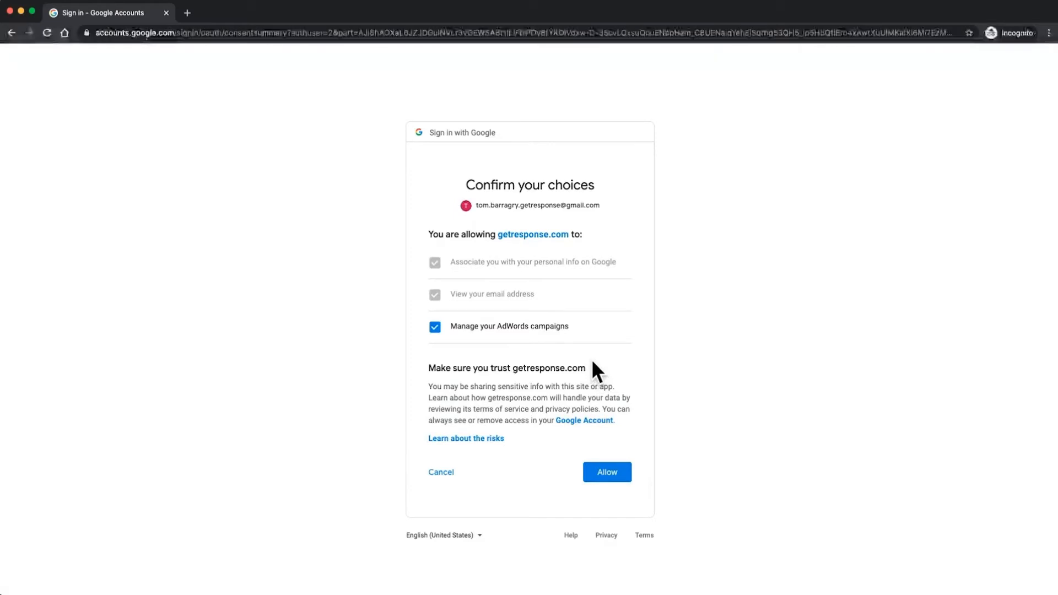
mouse_move(604, 376)
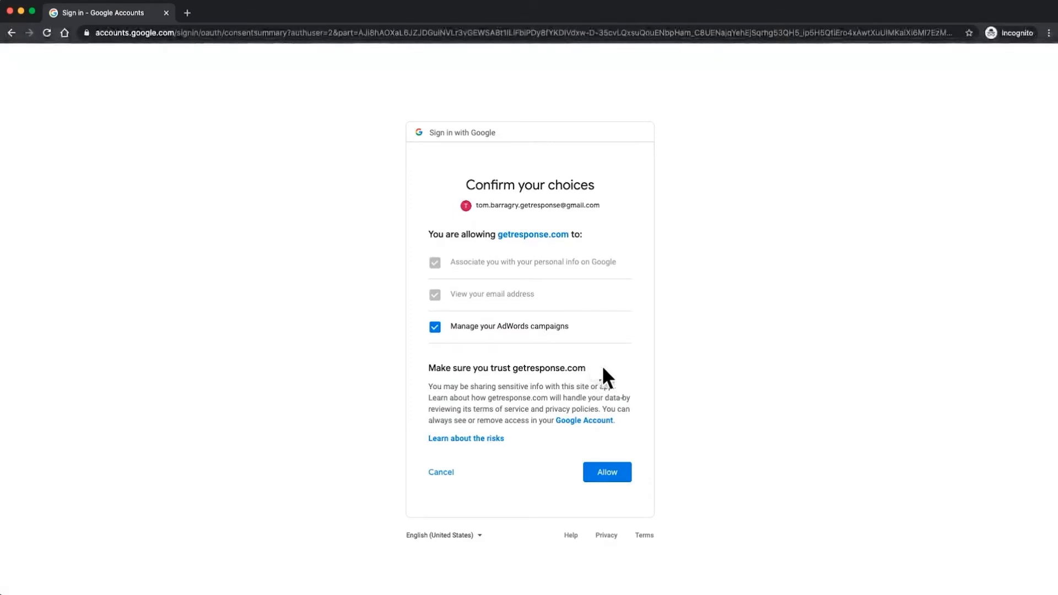
click(605, 472)
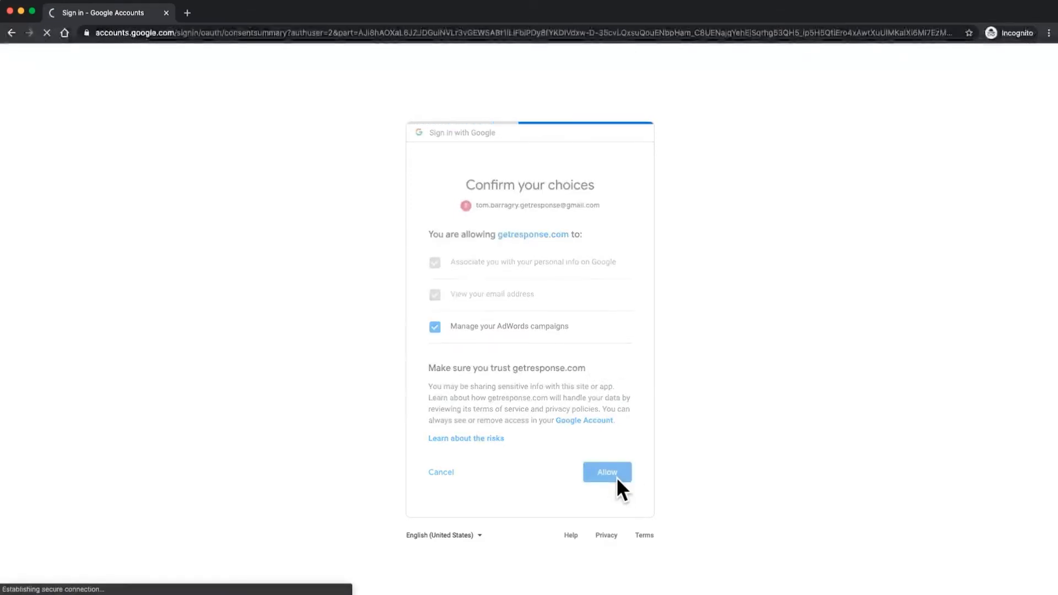
click(607, 472)
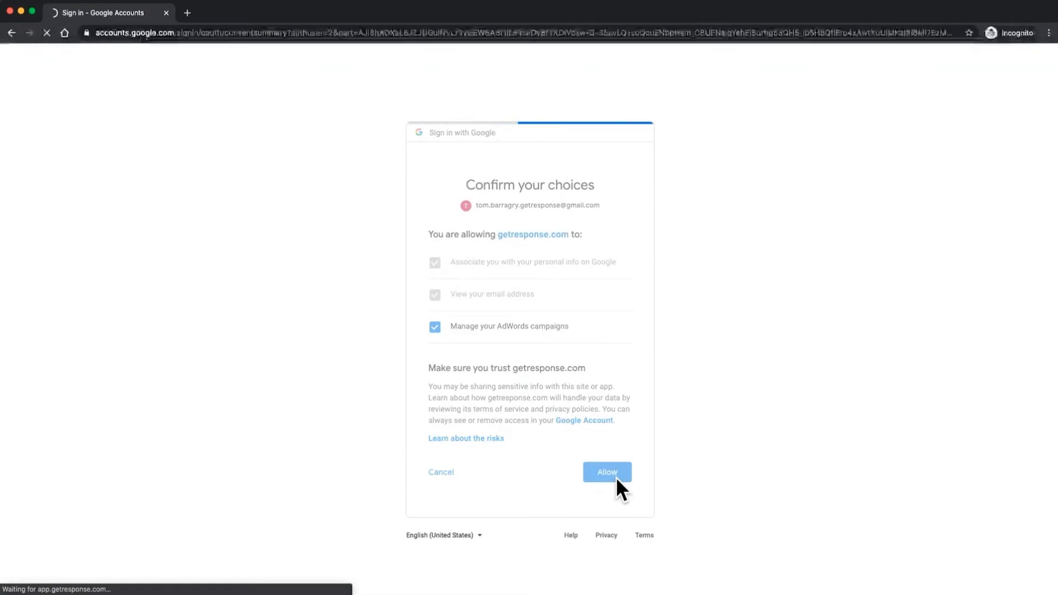
click(607, 472)
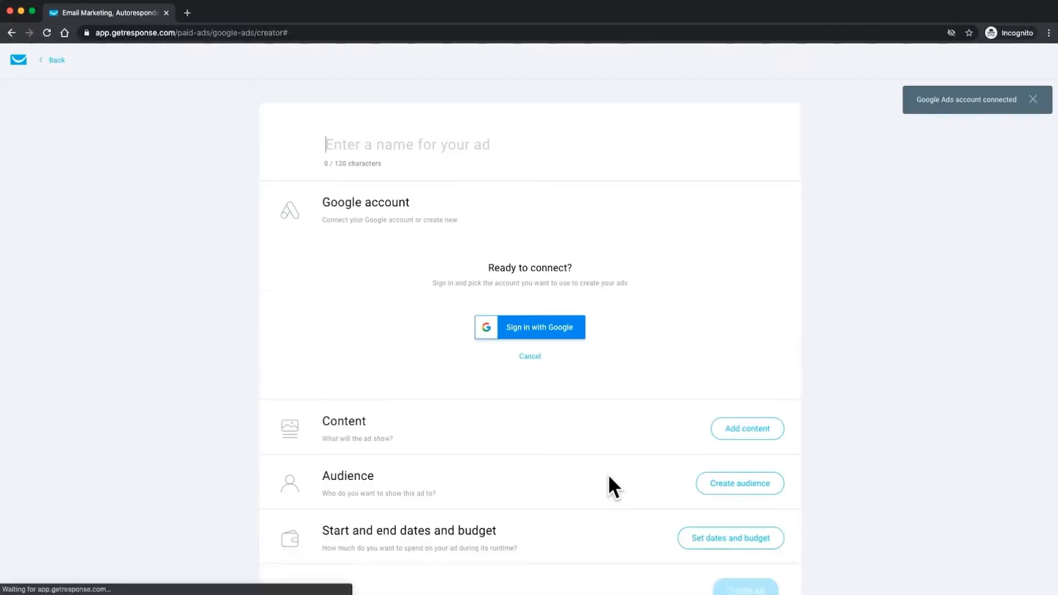
- Continue in the ad creator until the Google account section shows 'Go to Google'
click(539, 327)
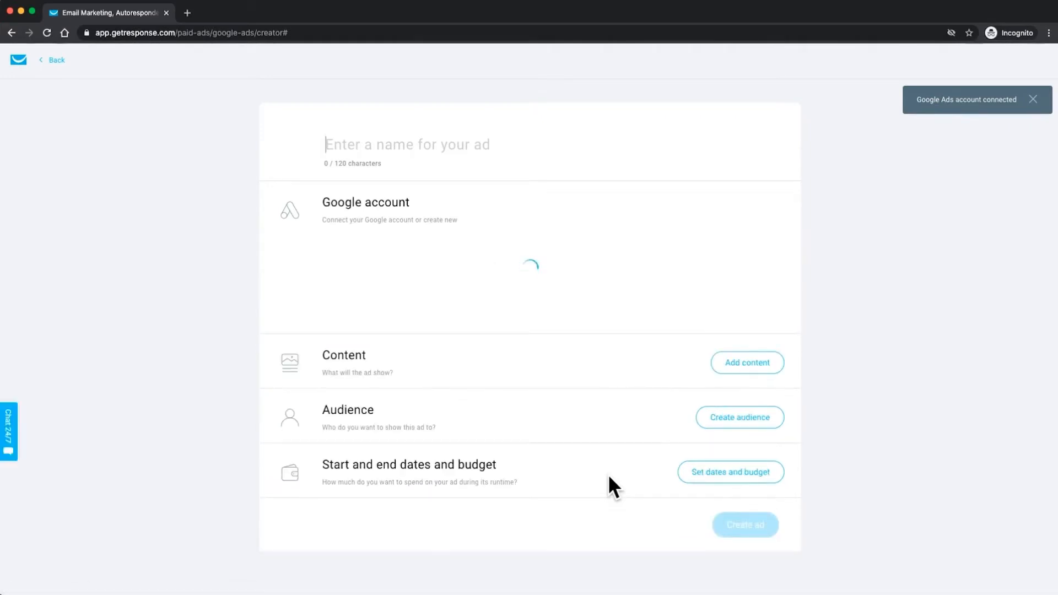
mouse_move(970, 112)
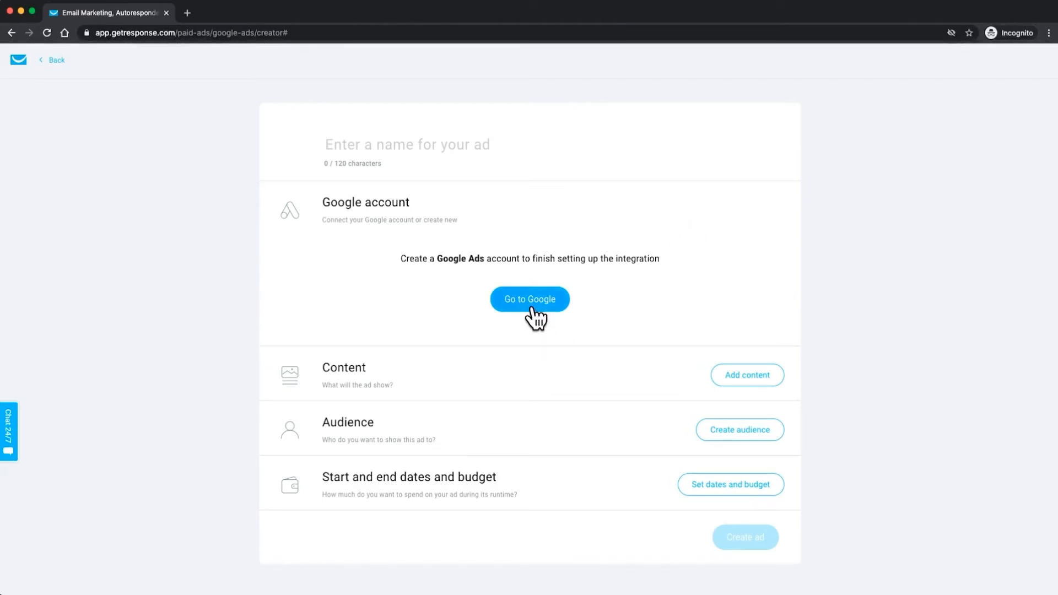
- Go to Google, start a new Google Ads account, and switch to Expert Mode
click(529, 299)
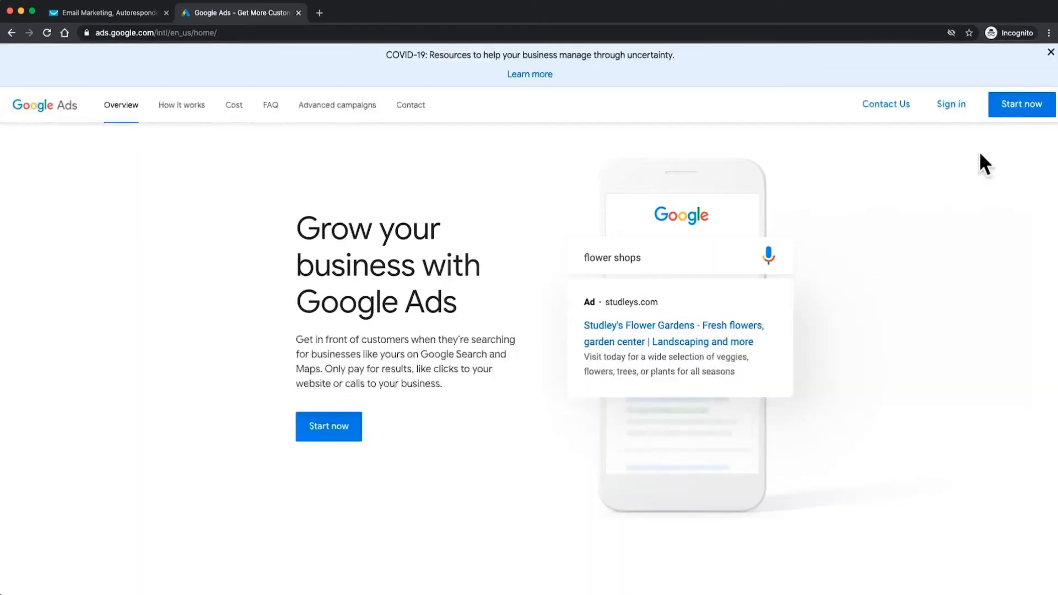
mouse_move(1022, 104)
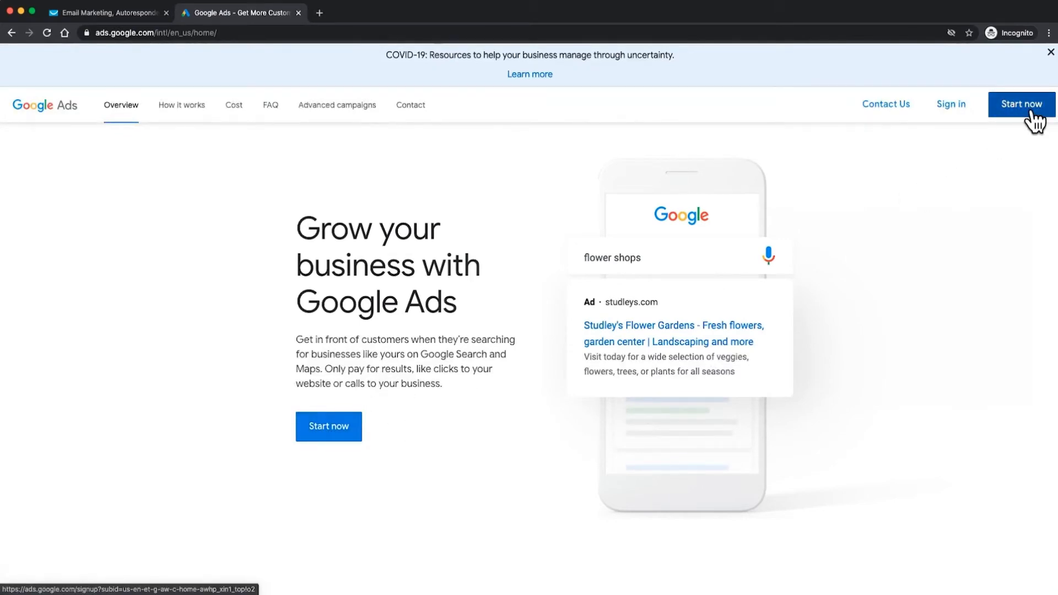
click(1021, 104)
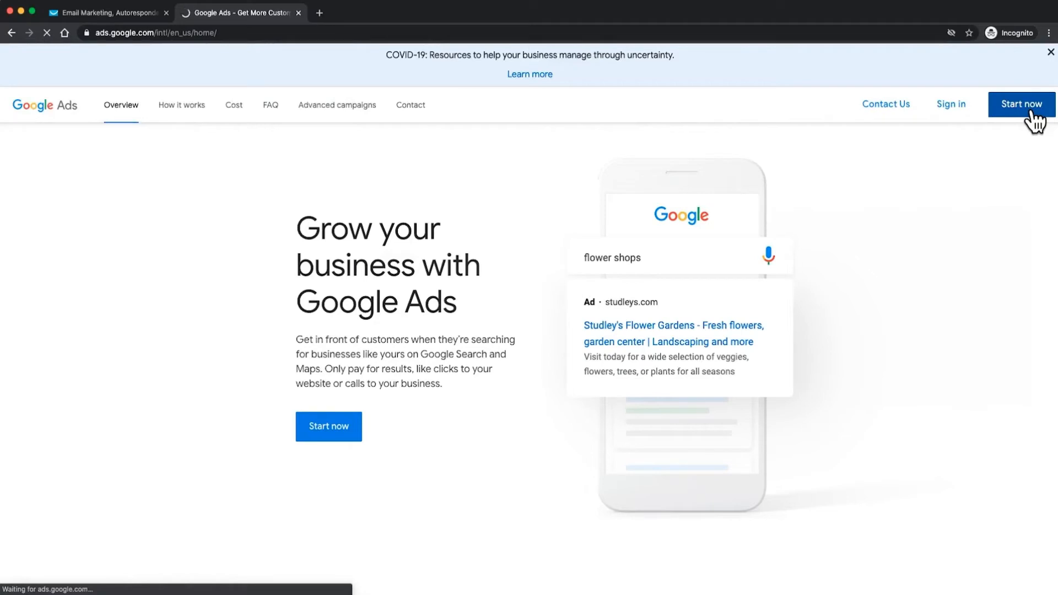
click(1022, 105)
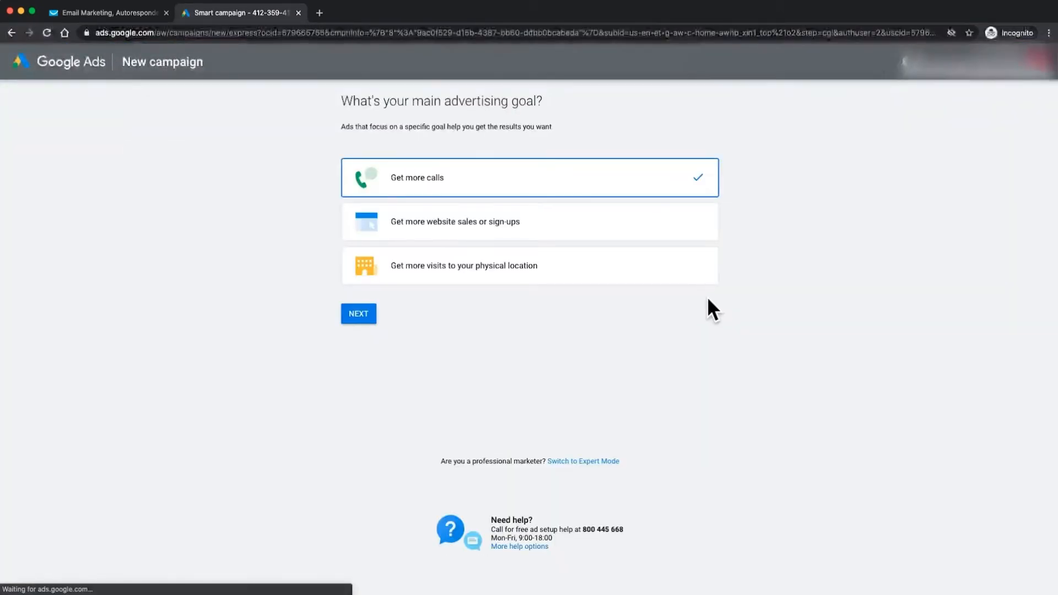
mouse_move(659, 418)
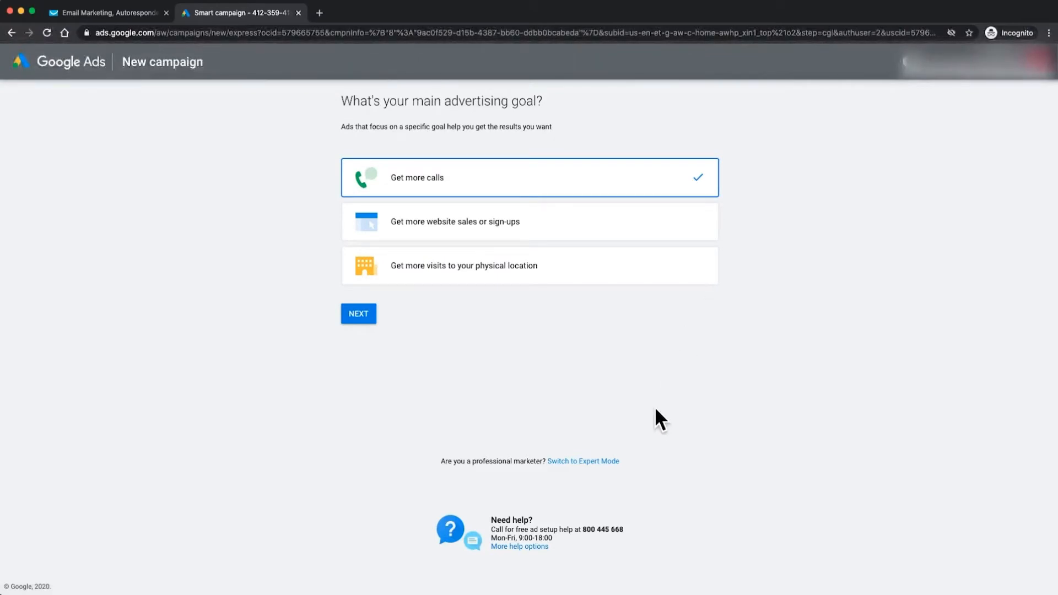
mouse_move(570, 472)
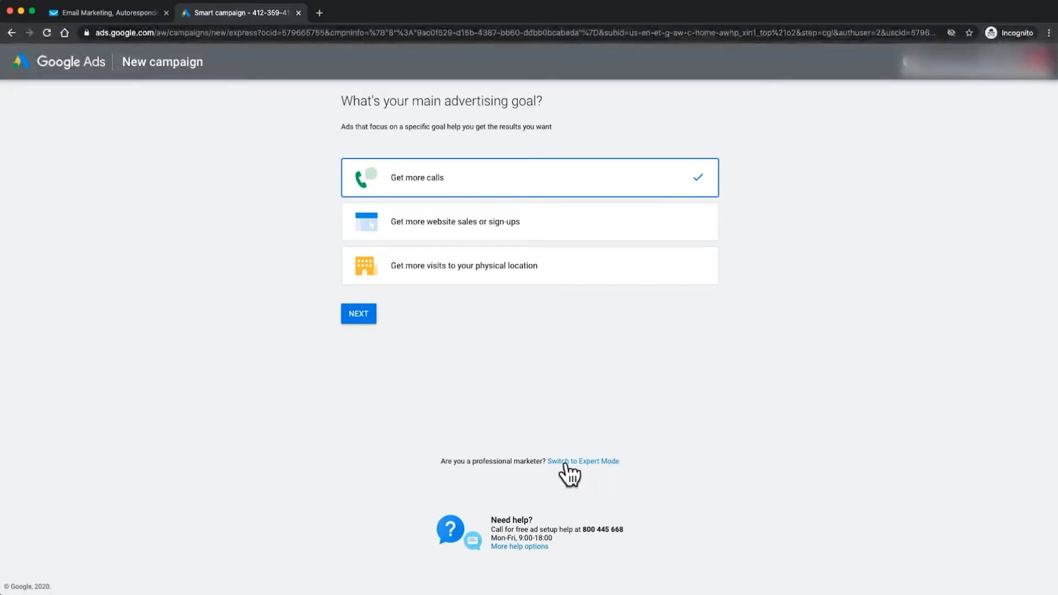
click(583, 461)
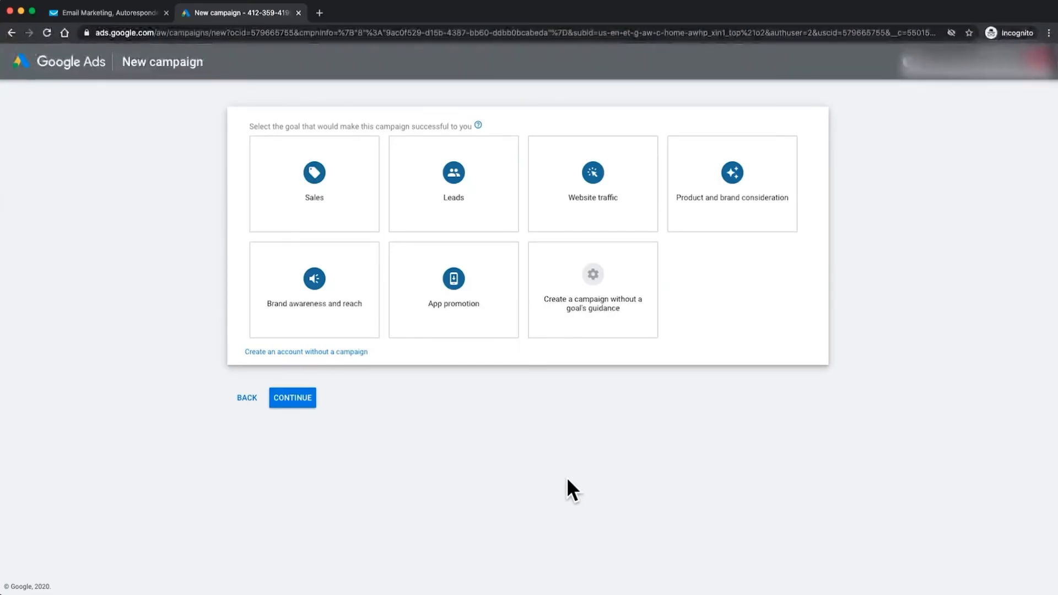
mouse_move(439, 463)
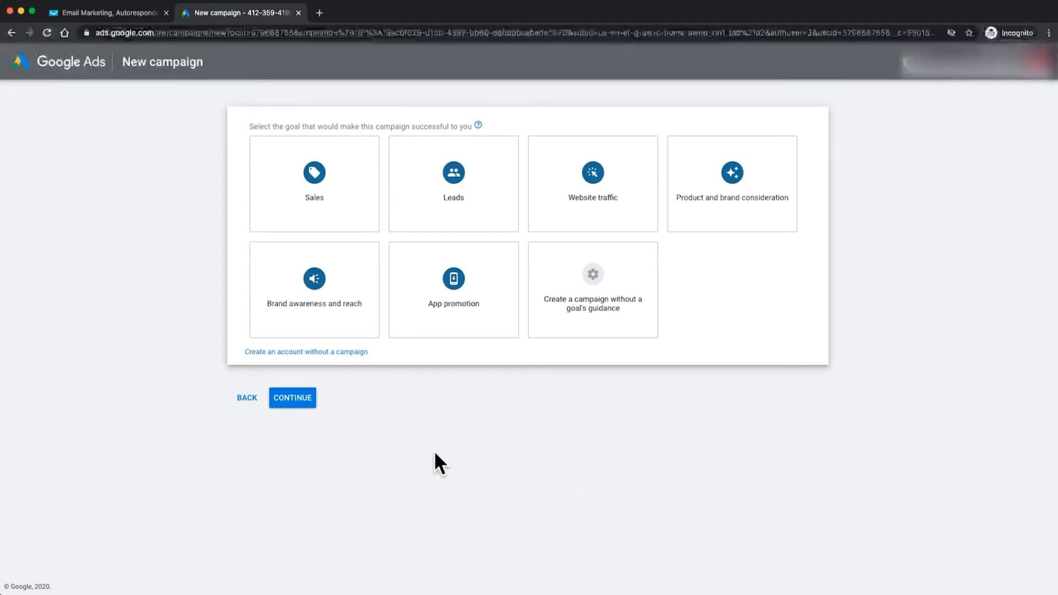
mouse_move(332, 361)
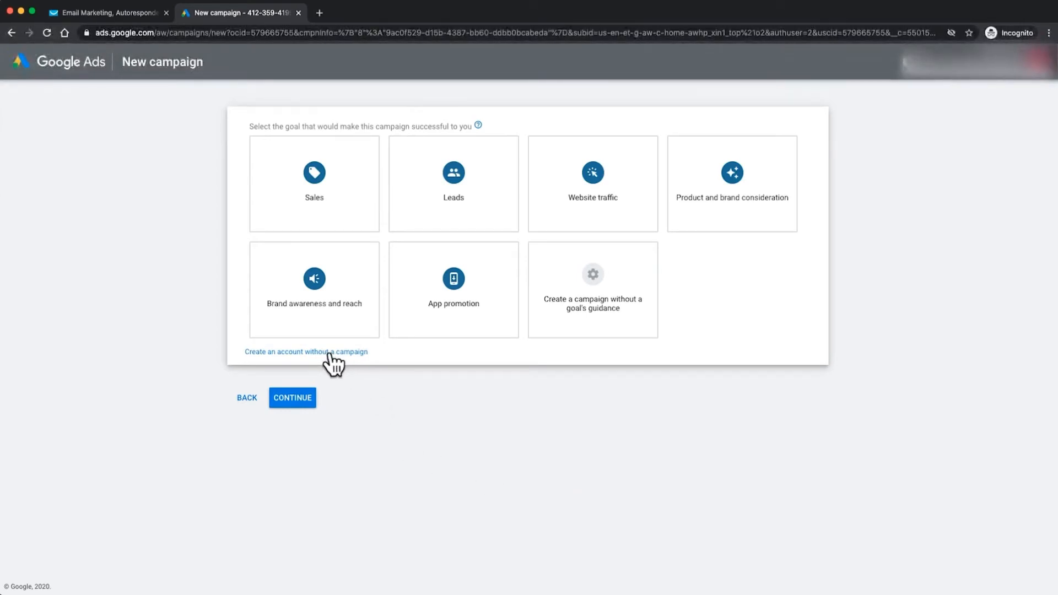
- Create the Google Ads account without a campaign, using US Dollar (USD $) currency
click(305, 352)
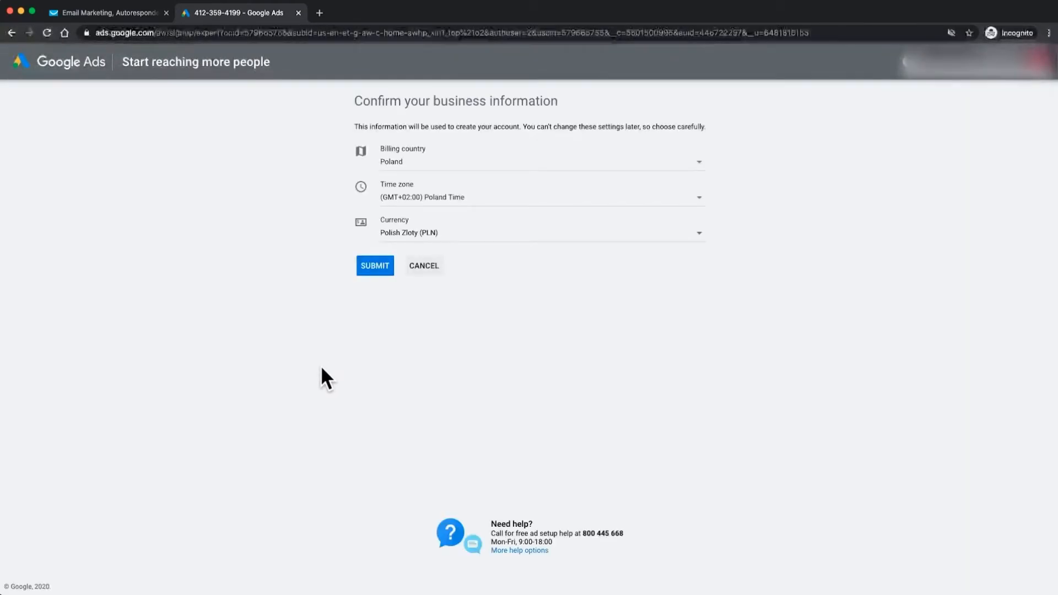
mouse_move(533, 282)
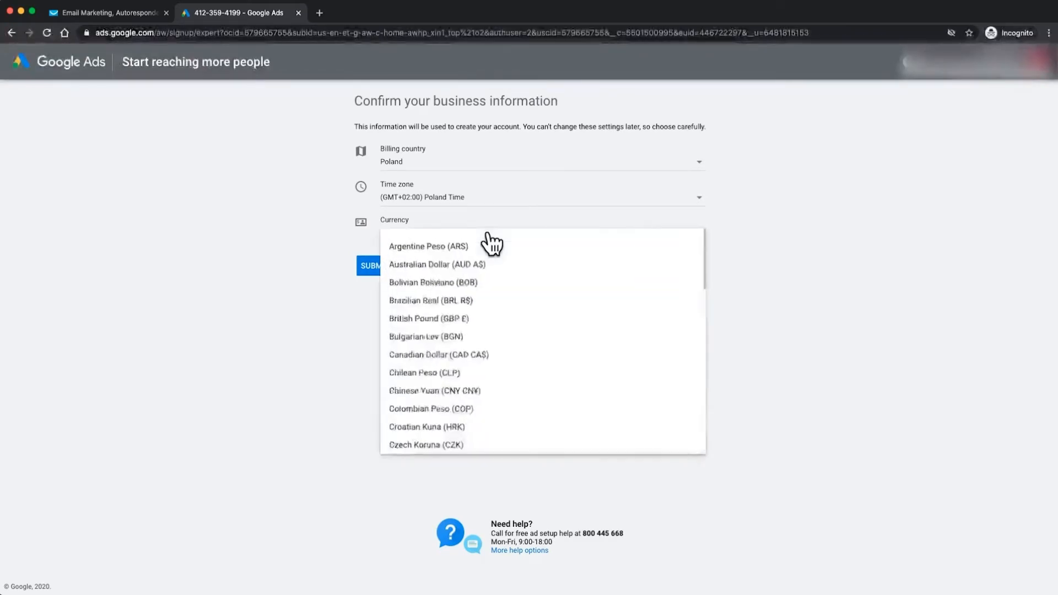
scroll(down, 3)
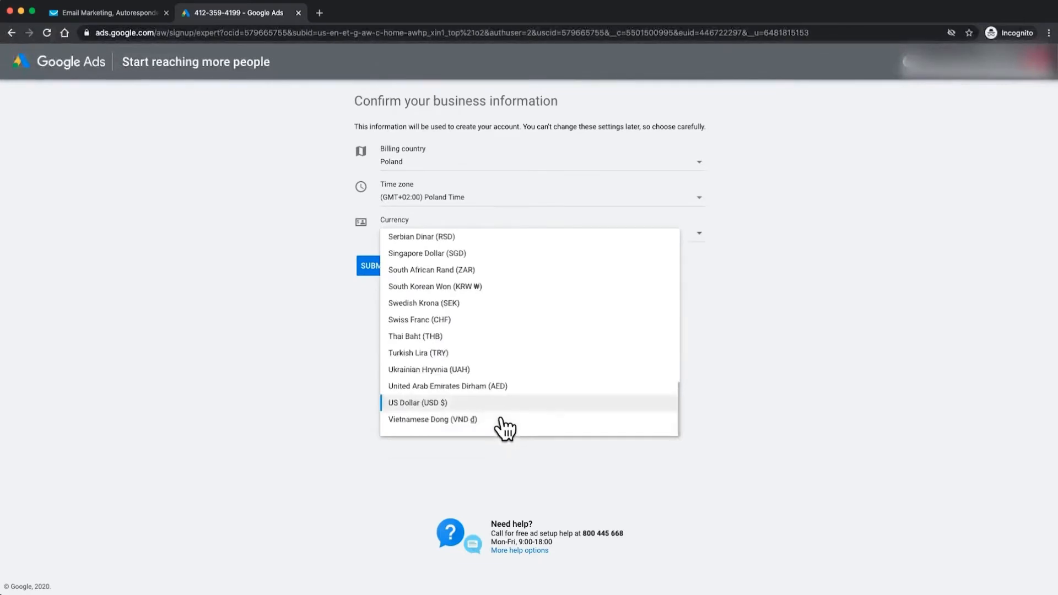
click(418, 403)
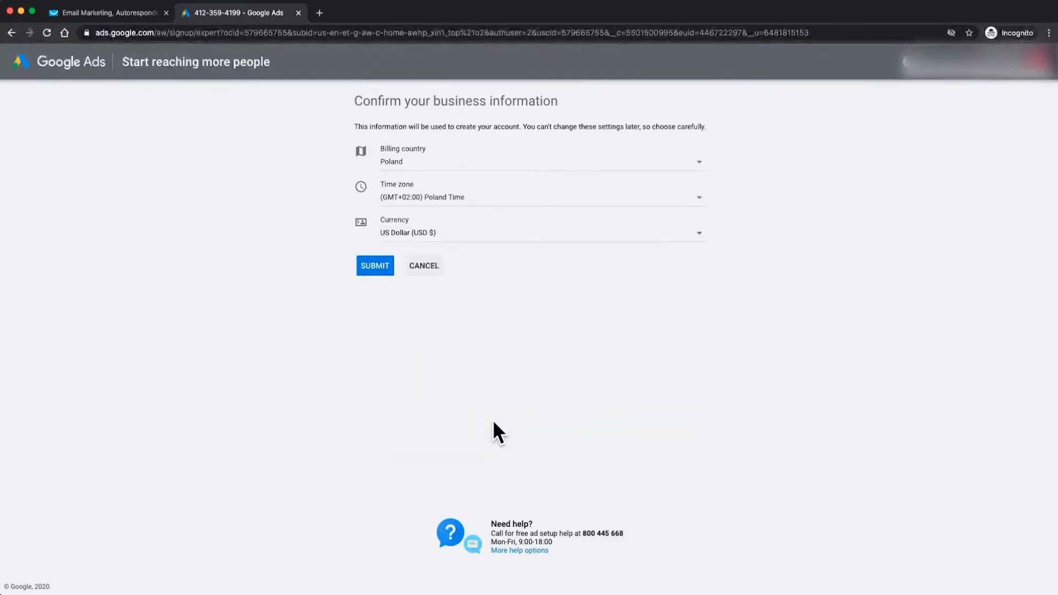
mouse_move(502, 252)
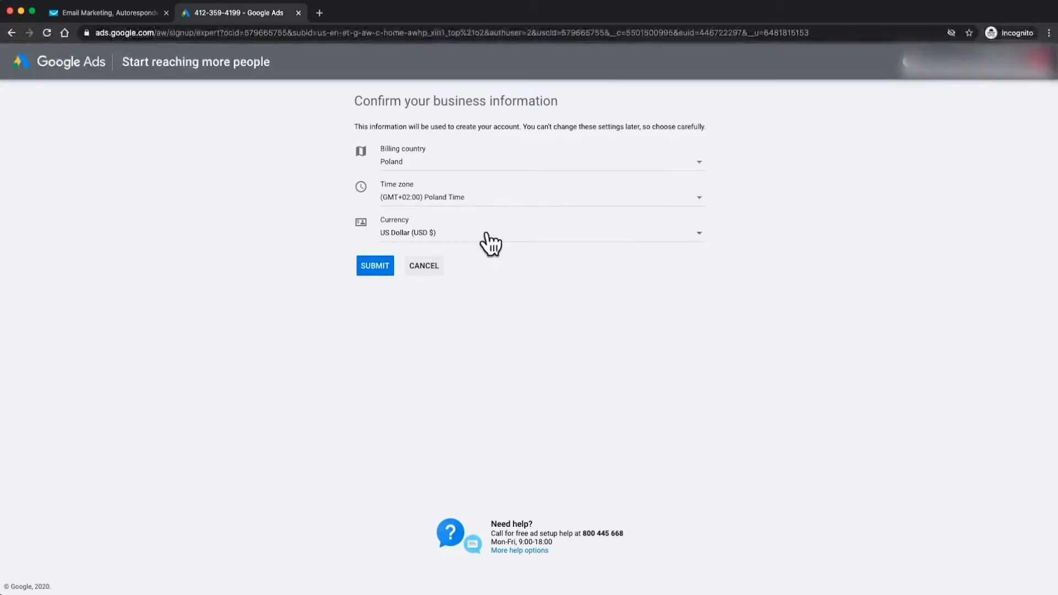
mouse_move(524, 249)
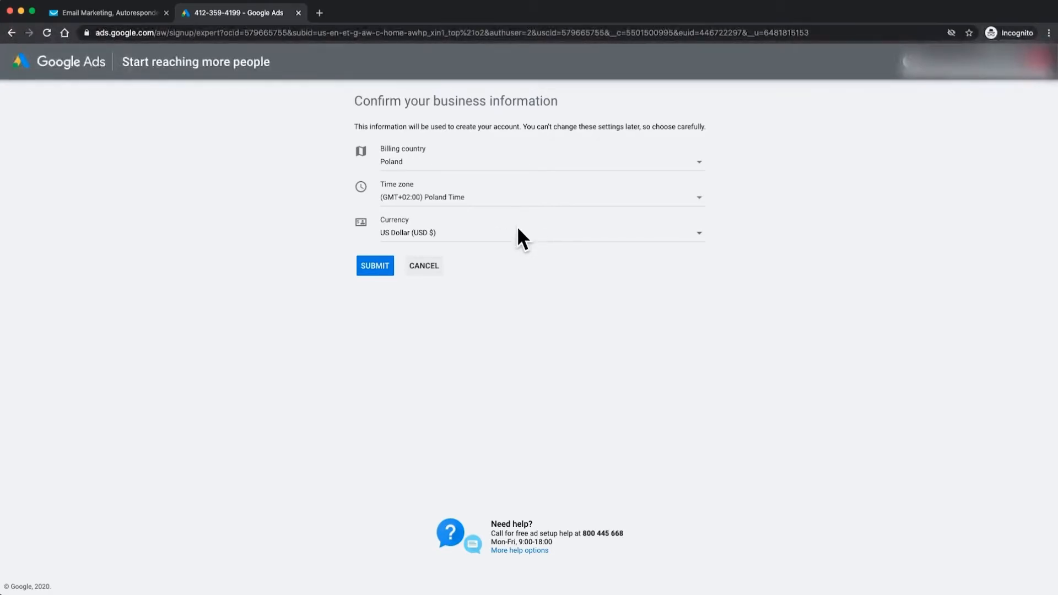
mouse_move(511, 160)
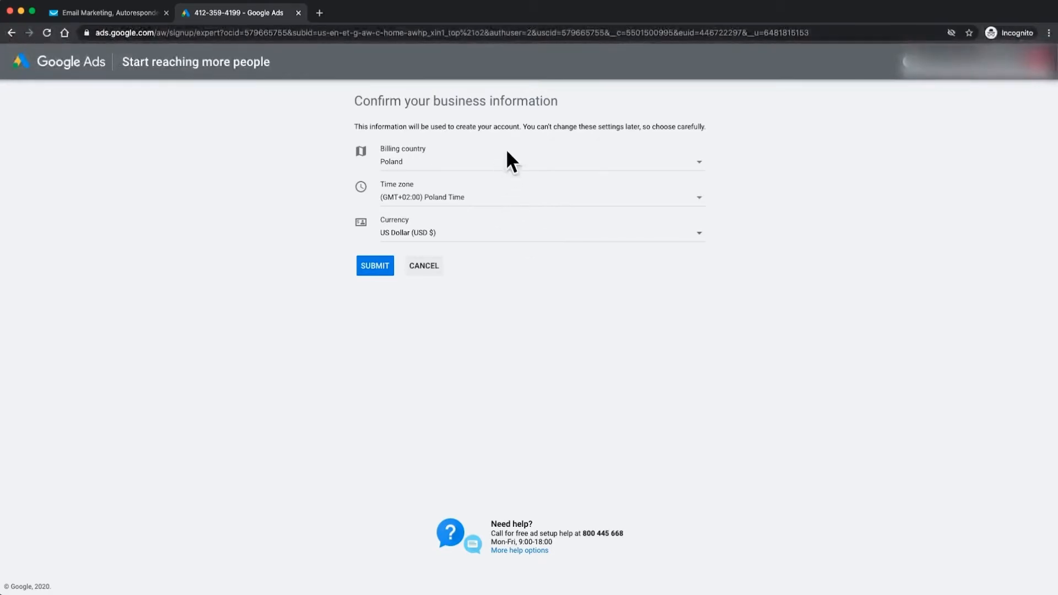
mouse_move(485, 195)
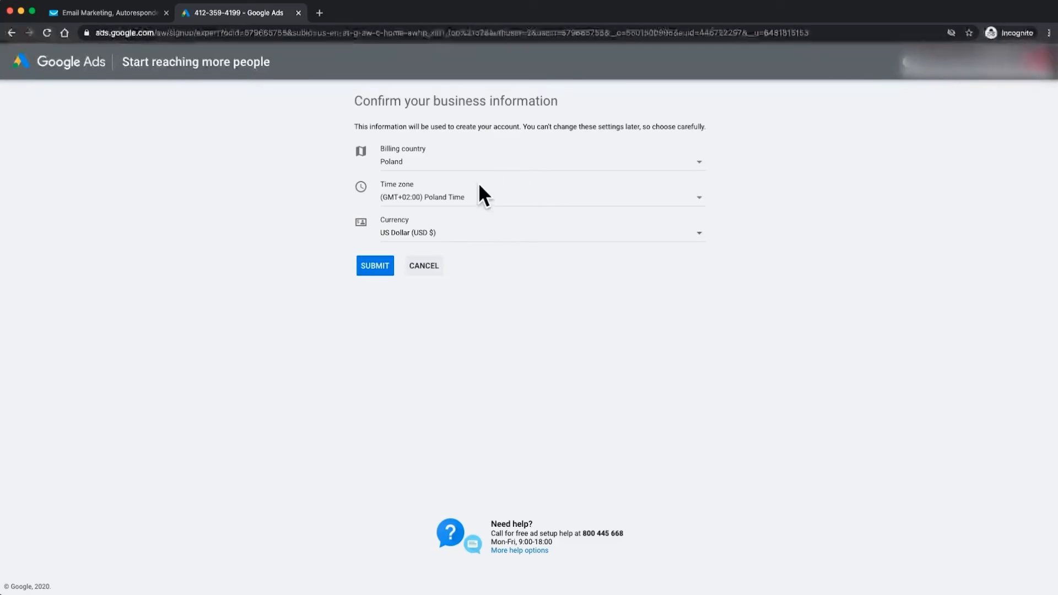
mouse_move(505, 358)
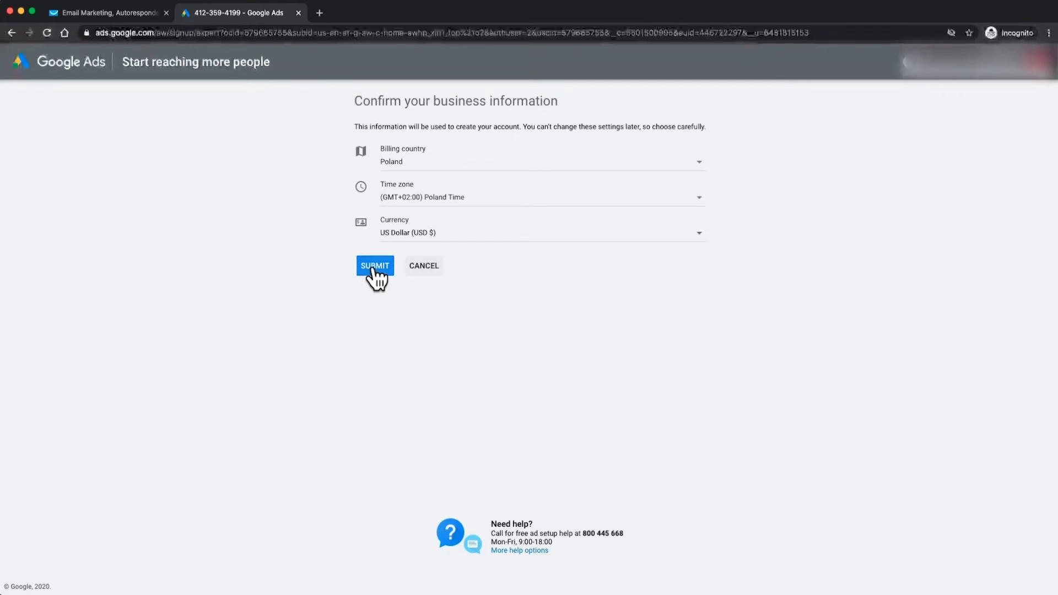
click(375, 265)
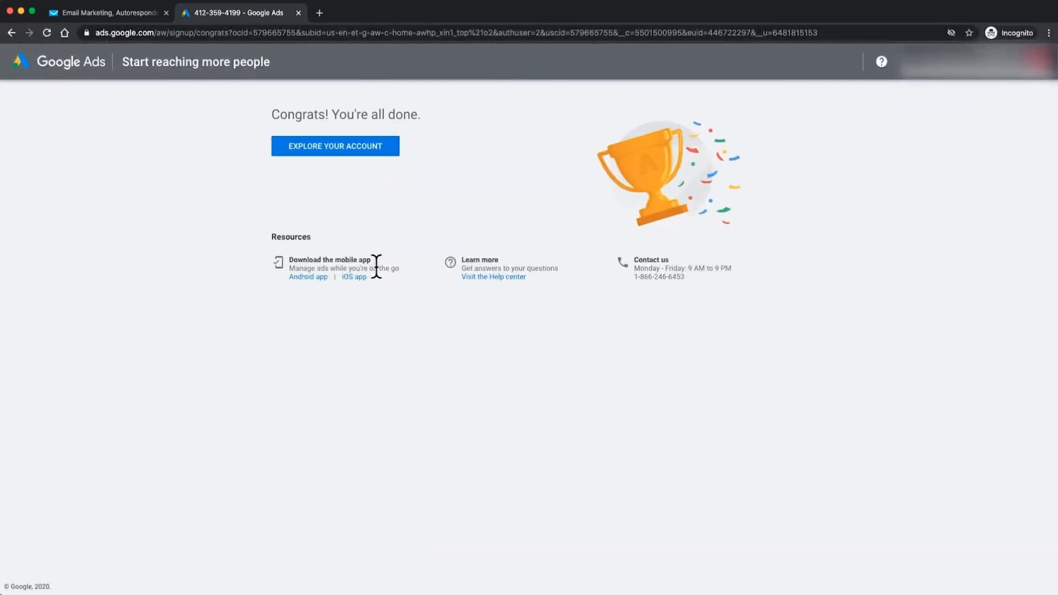
mouse_move(803, 207)
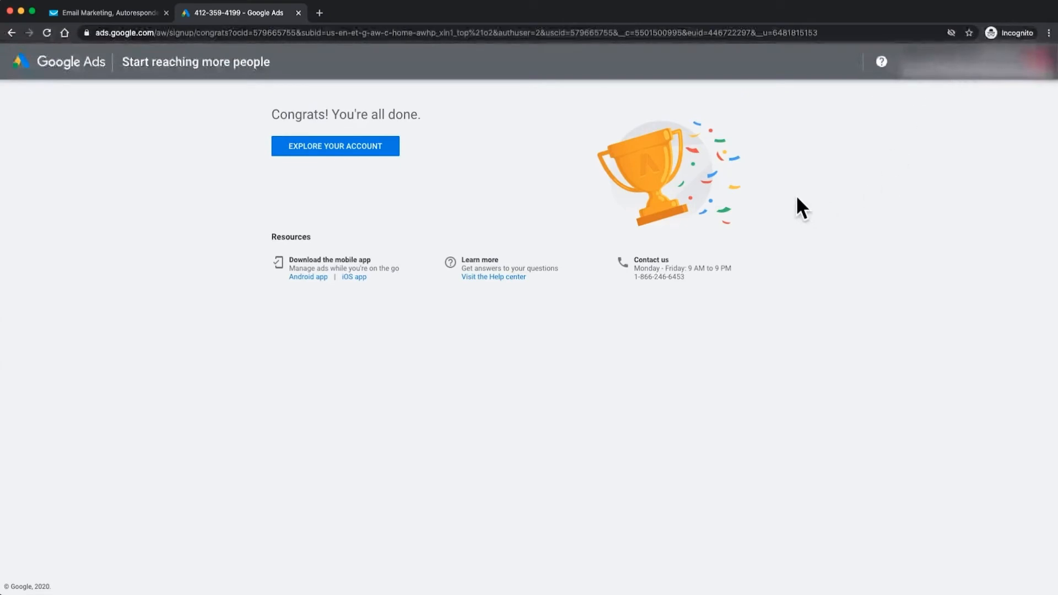
mouse_move(489, 215)
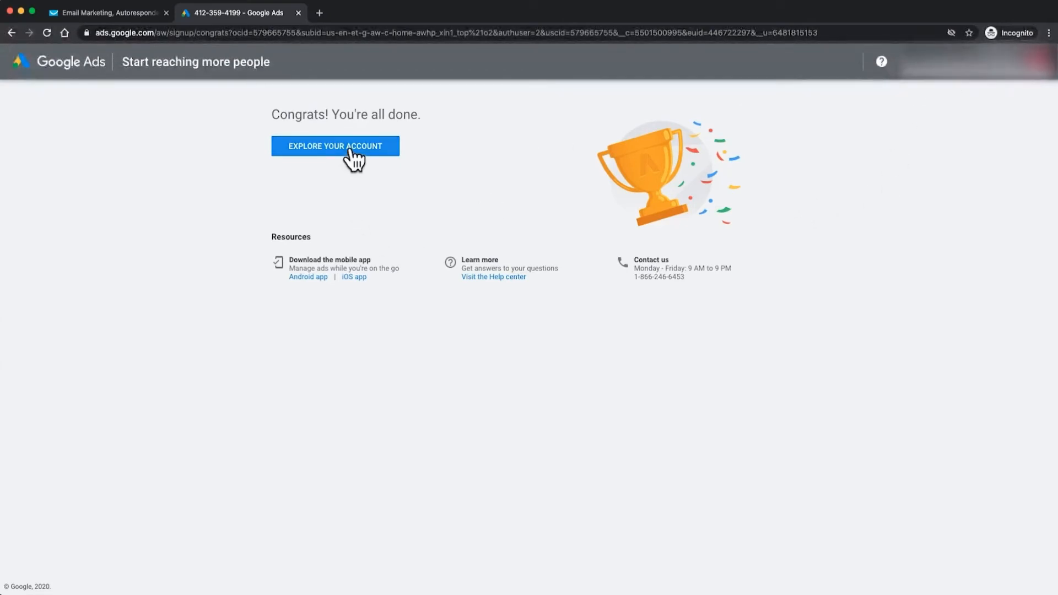
click(334, 145)
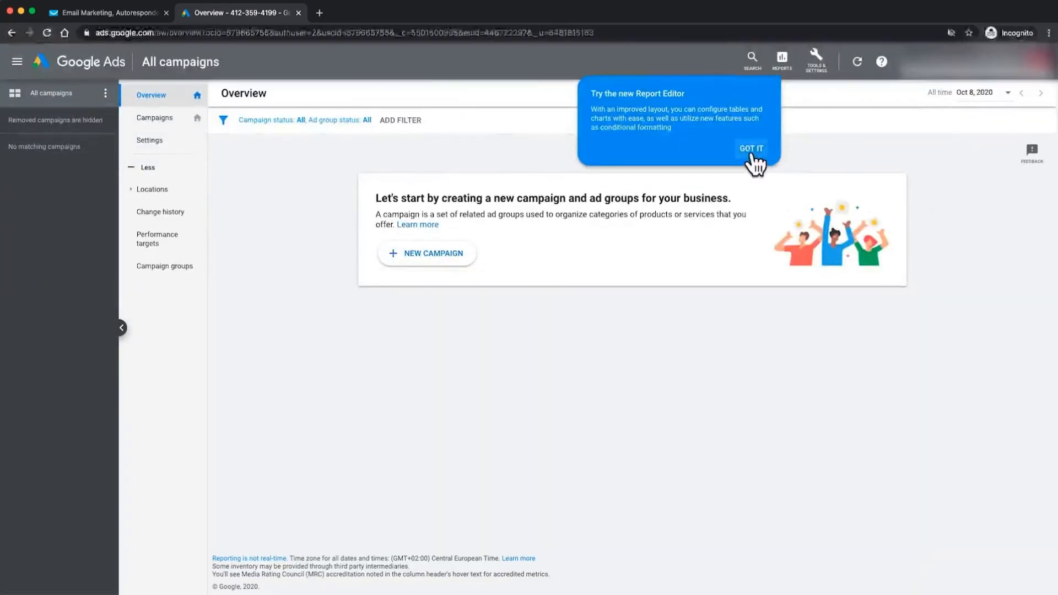
click(751, 148)
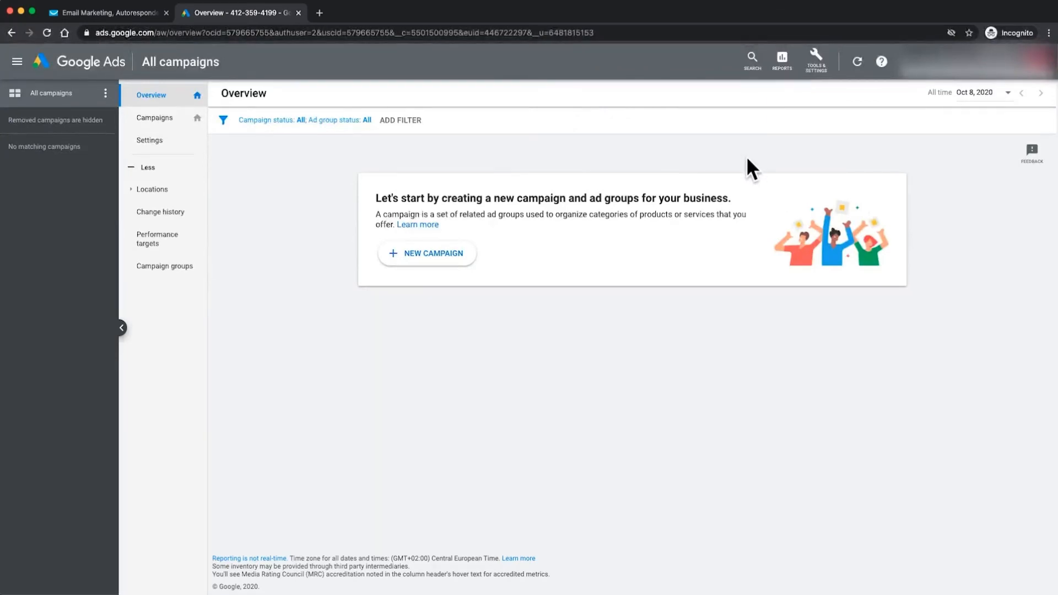
mouse_move(750, 171)
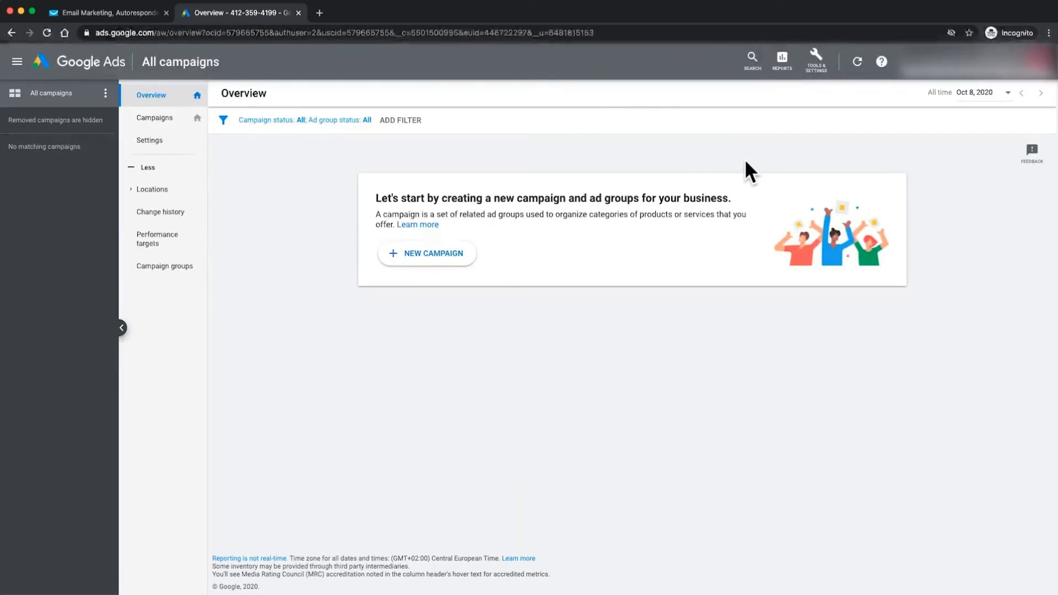
mouse_move(809, 112)
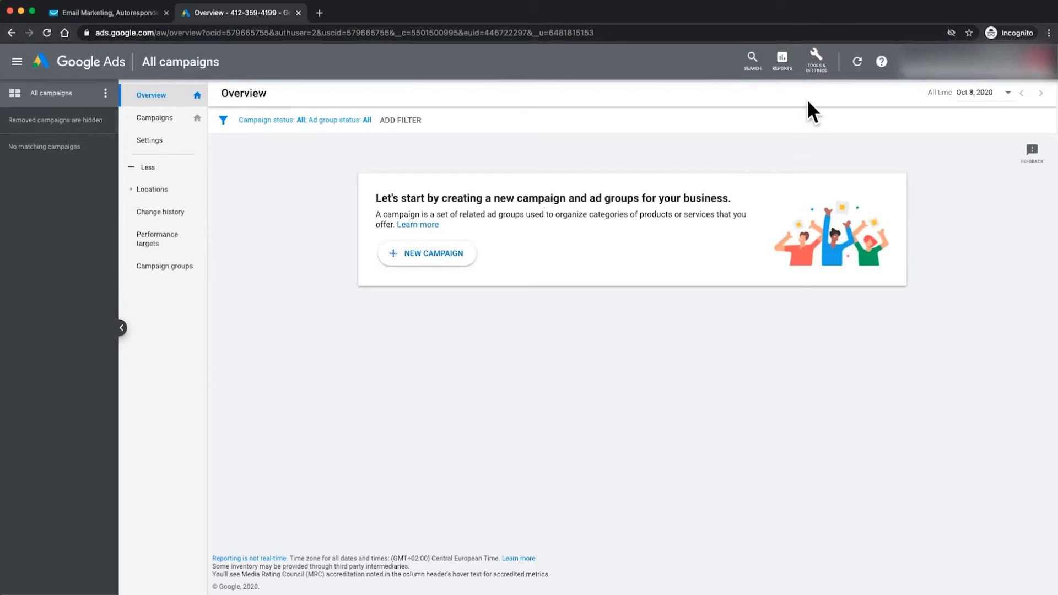
- Open the billing setup form and accept the Google Ads terms and conditions
click(815, 57)
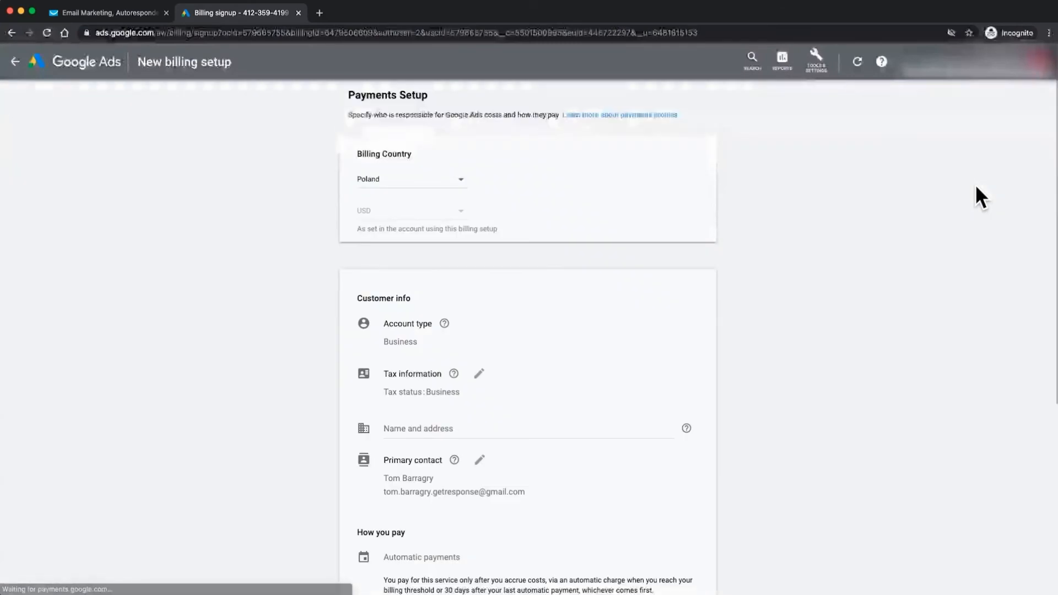
mouse_move(808, 236)
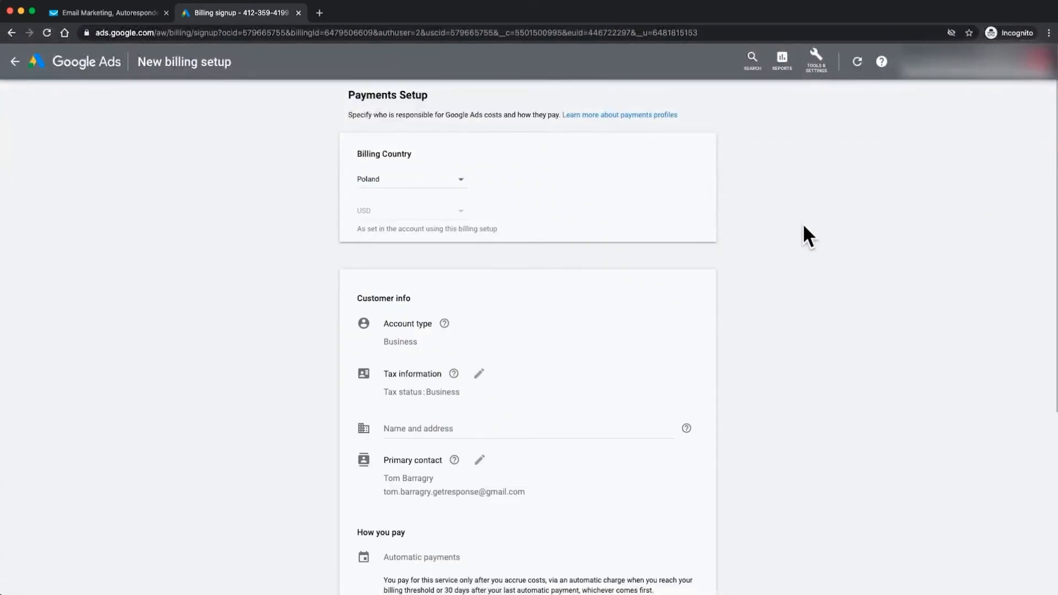
mouse_move(769, 245)
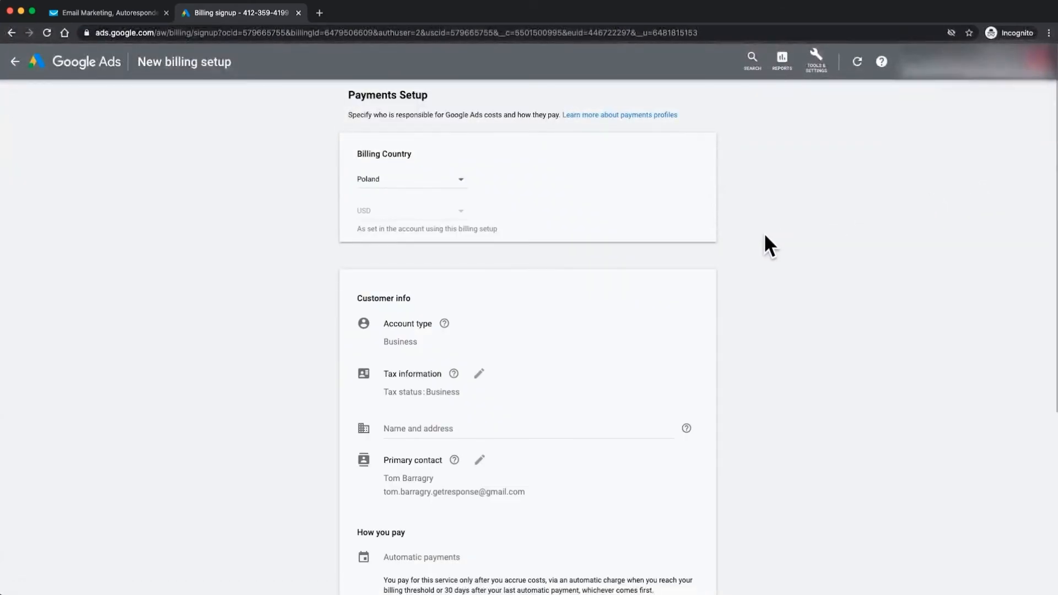
scroll(down, 3)
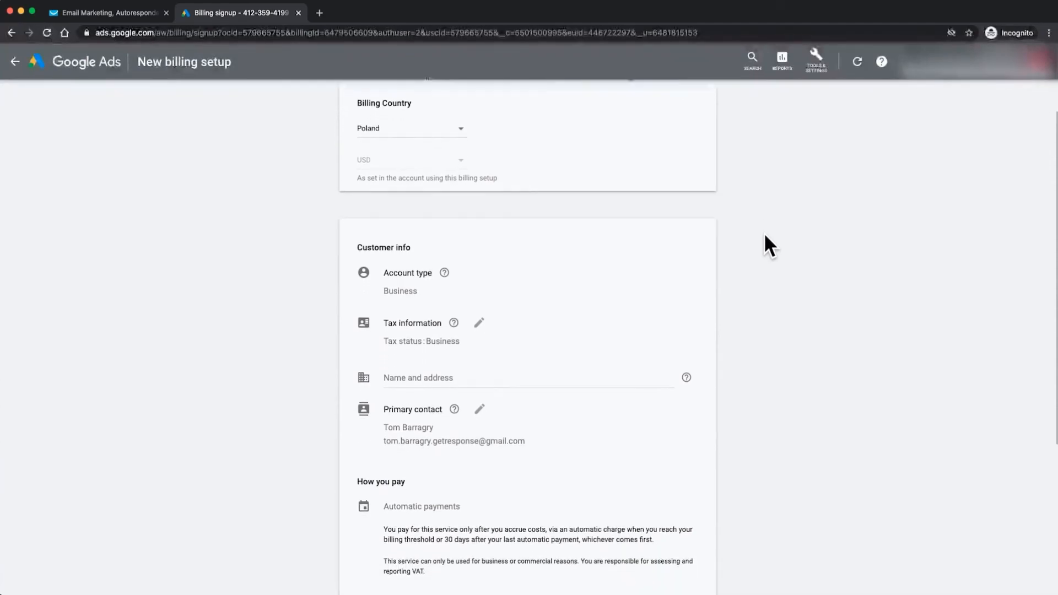
scroll(down, 3)
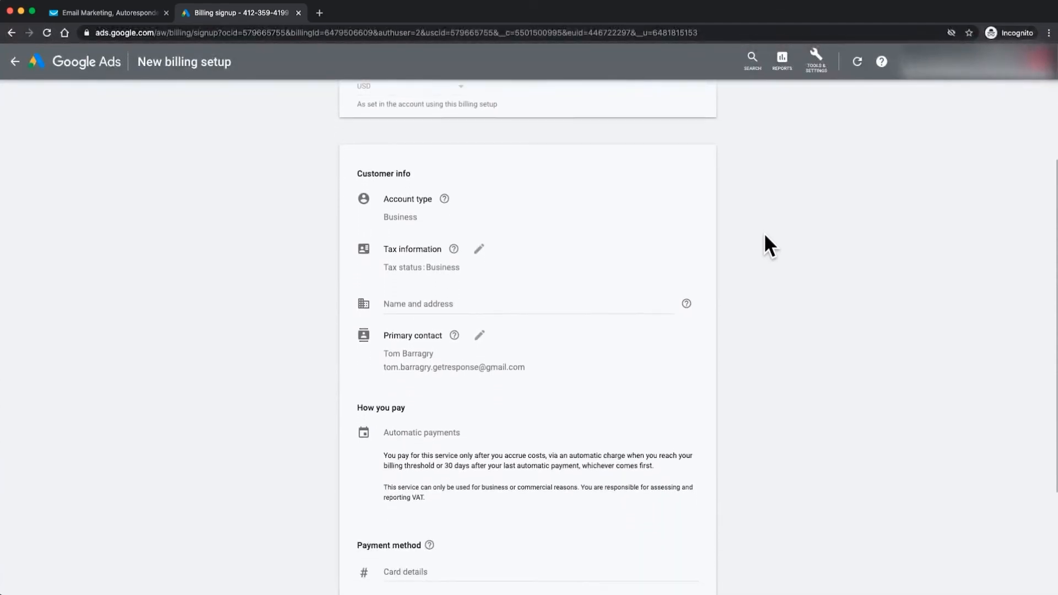
scroll(down, 3)
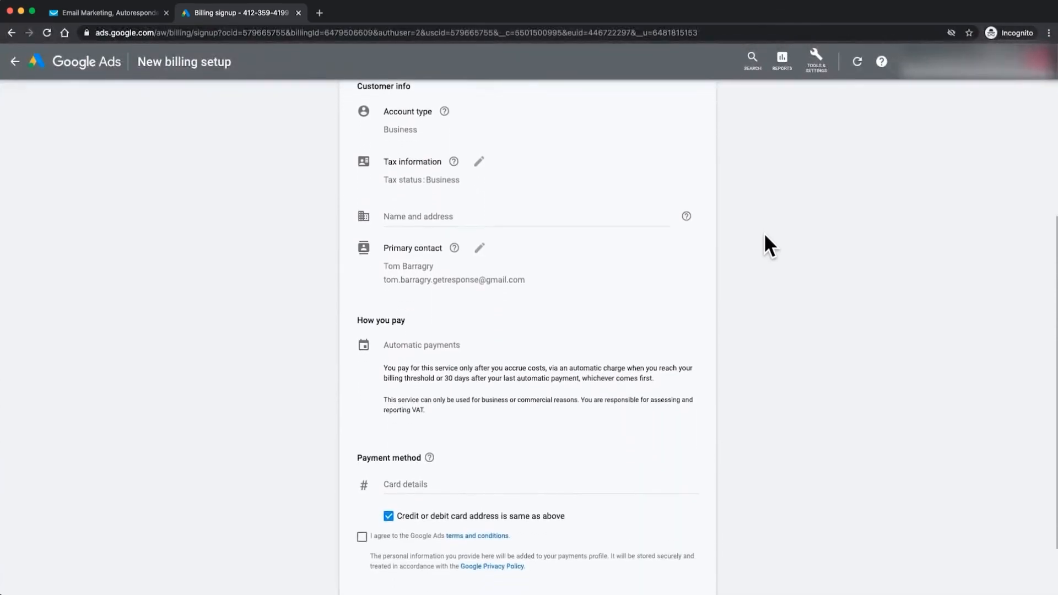
scroll(down, 3)
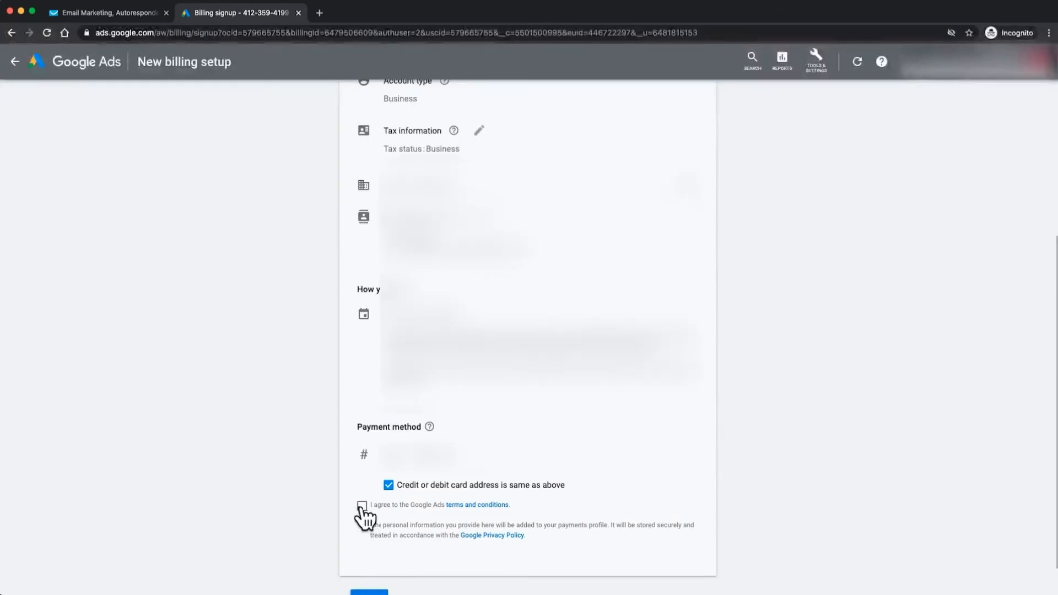
click(363, 505)
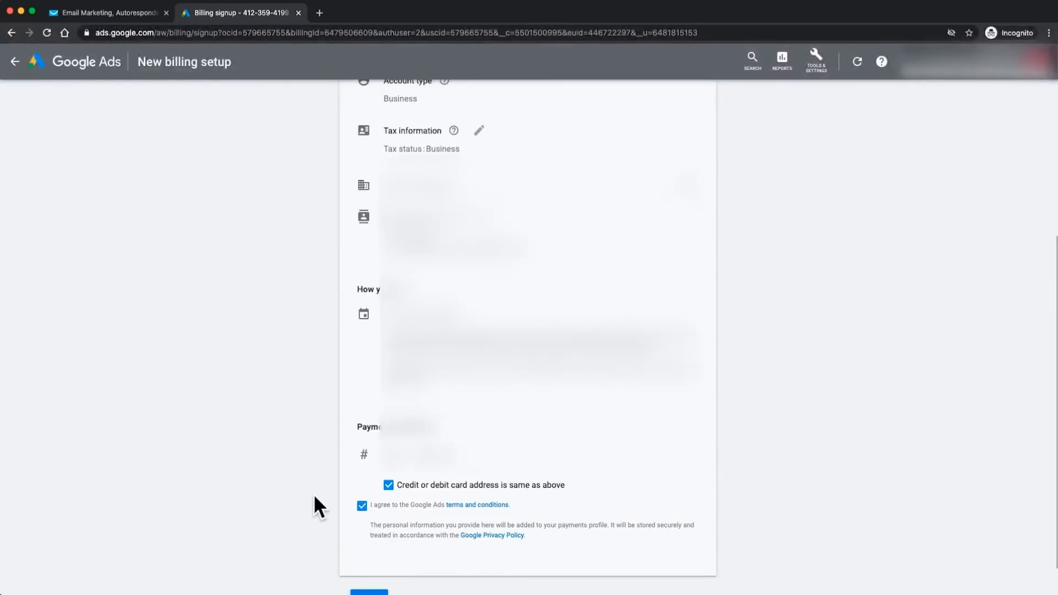
- Attempt to submit the billing form and fill in the business name and address
scroll(down, 3)
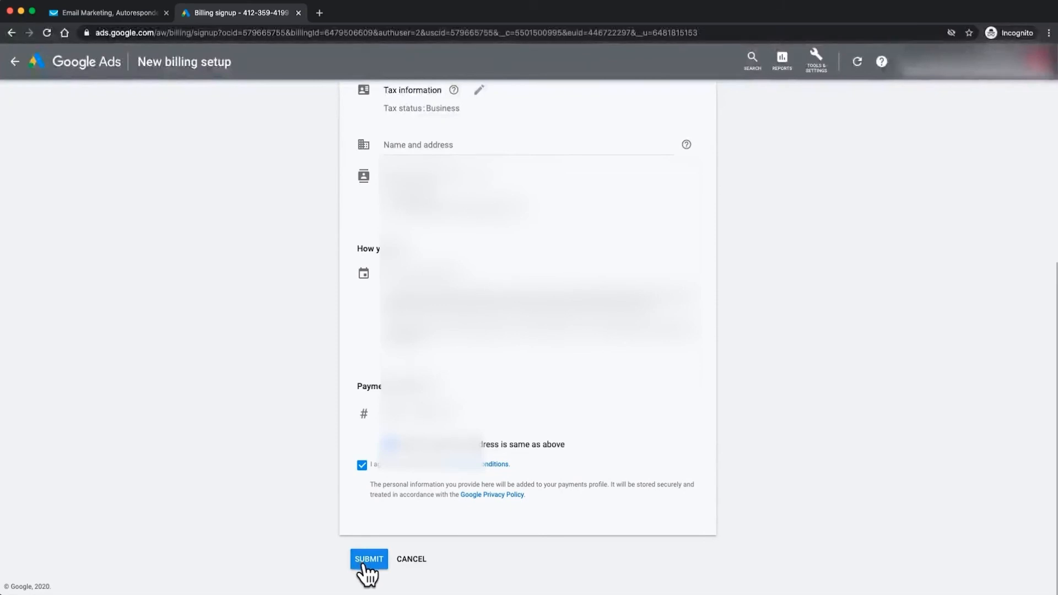
click(368, 559)
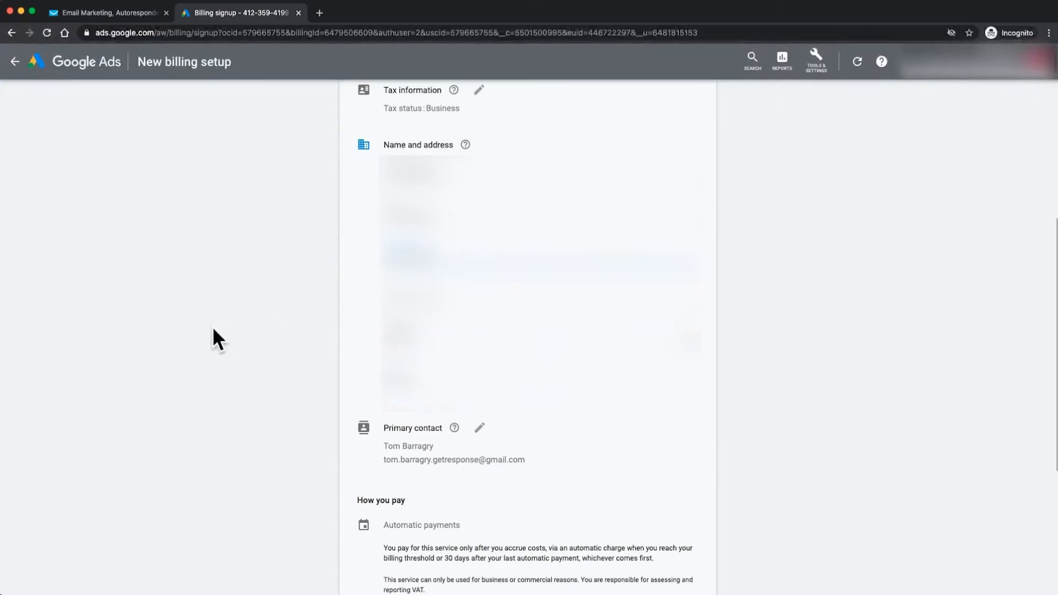
scroll(down, 3)
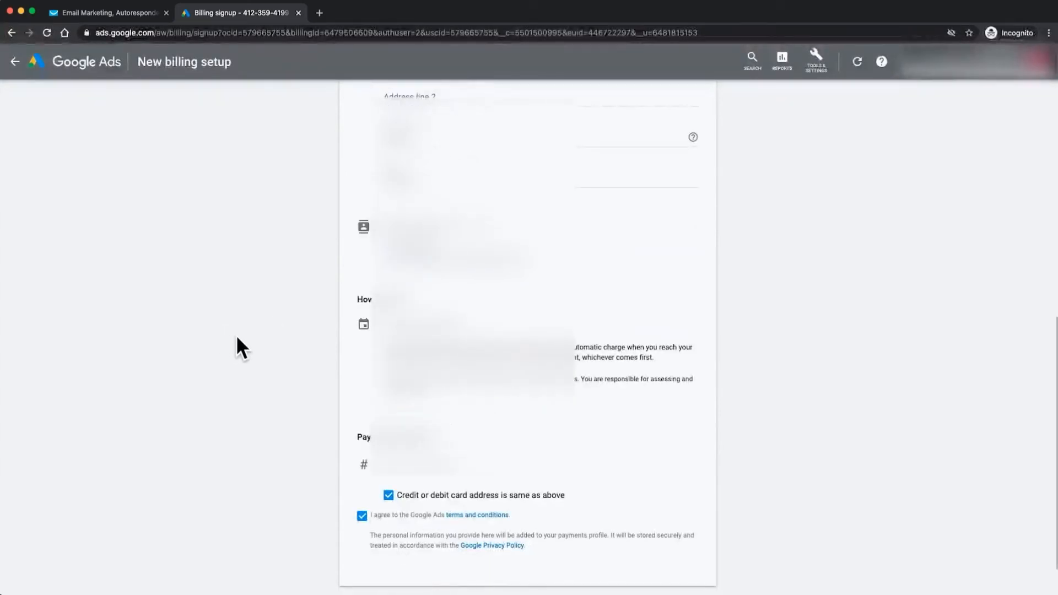
scroll(down, 3)
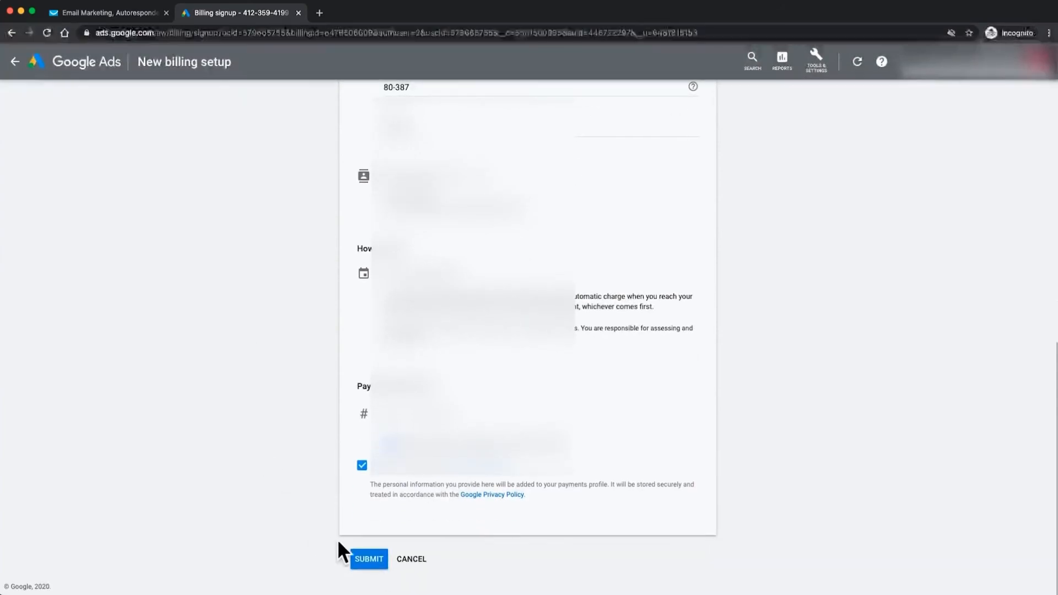
- Submit billing and reload until the summary shows a $0.00 balance and $50.00 threshold
click(369, 559)
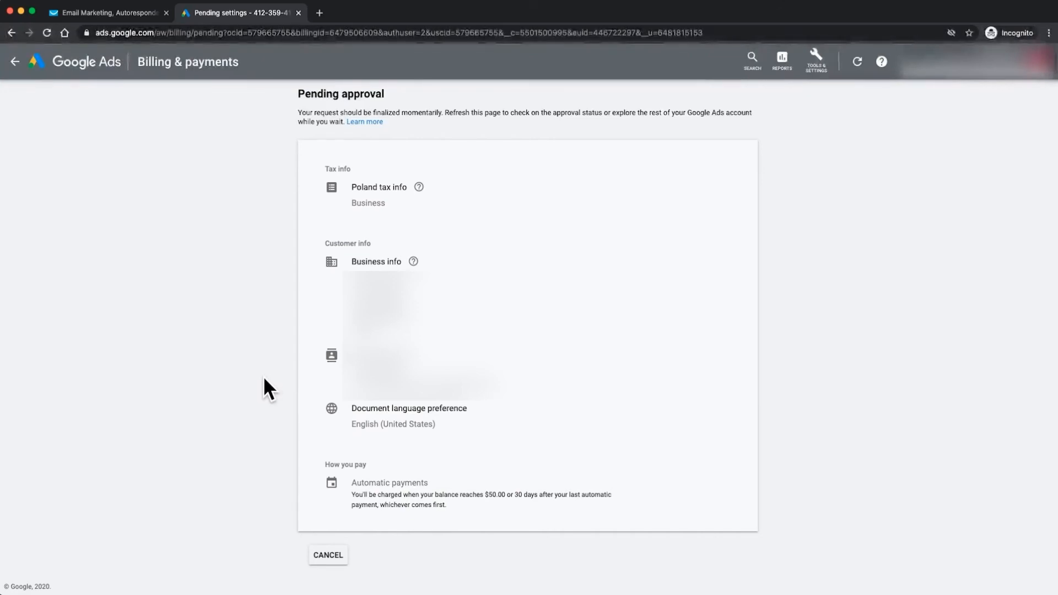
mouse_move(264, 385)
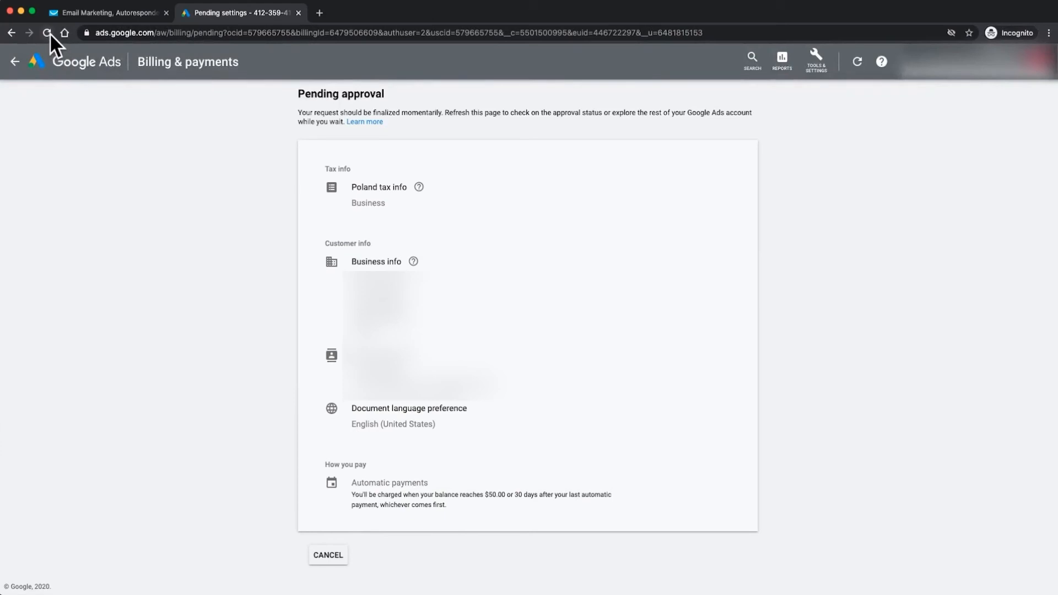
click(47, 32)
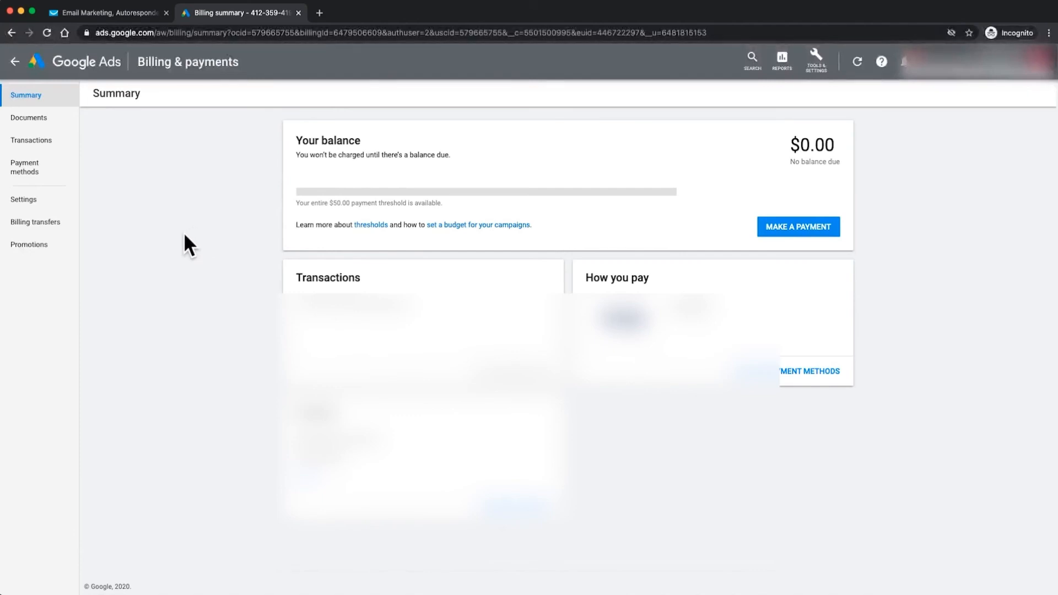
mouse_move(181, 248)
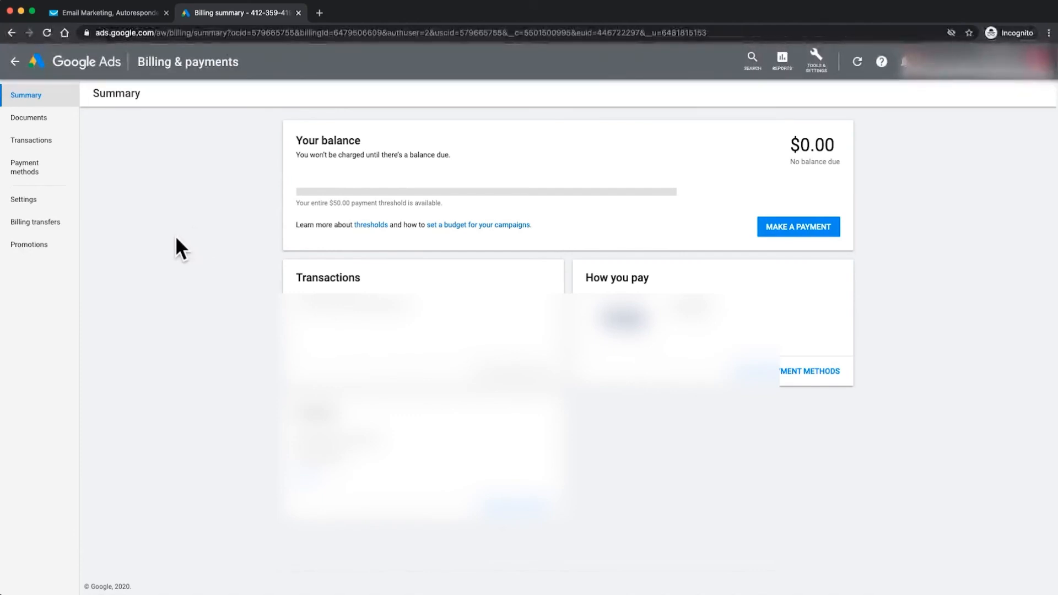
mouse_move(147, 15)
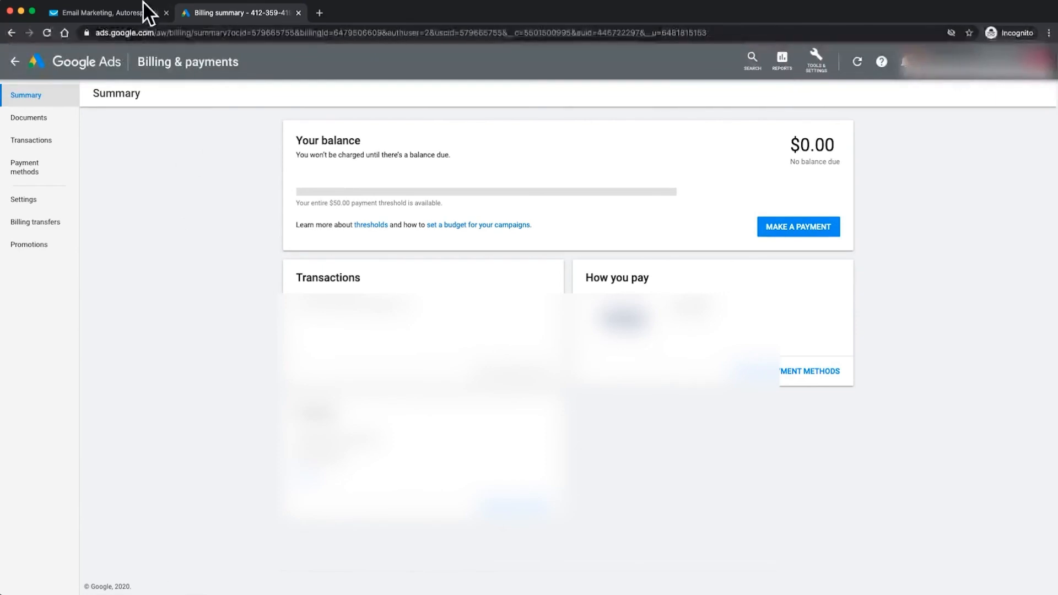
- Return to GetResponse Paid ads and link the new Google Ads account
click(108, 12)
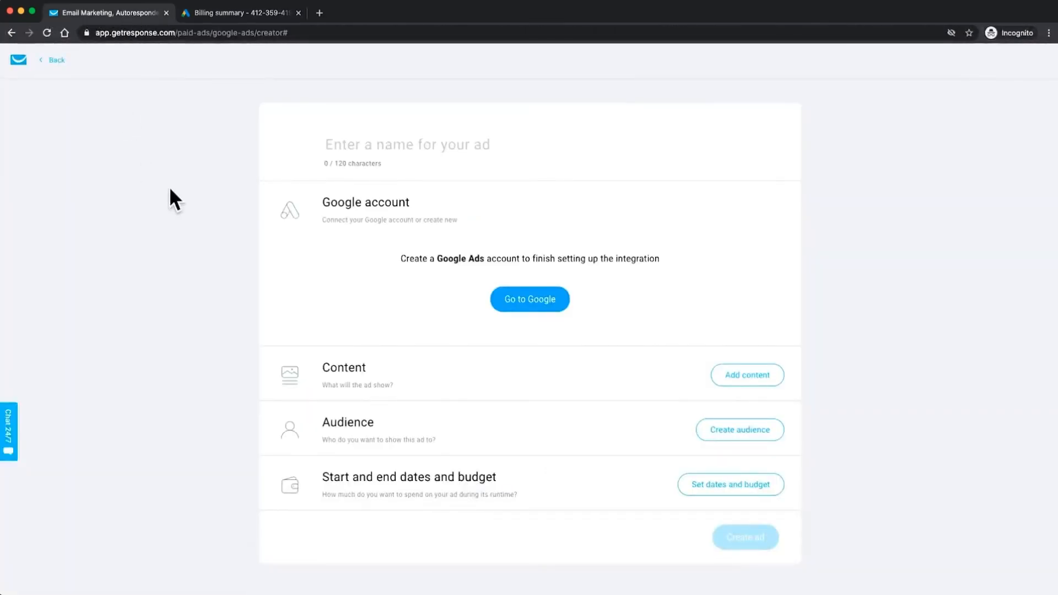
click(54, 60)
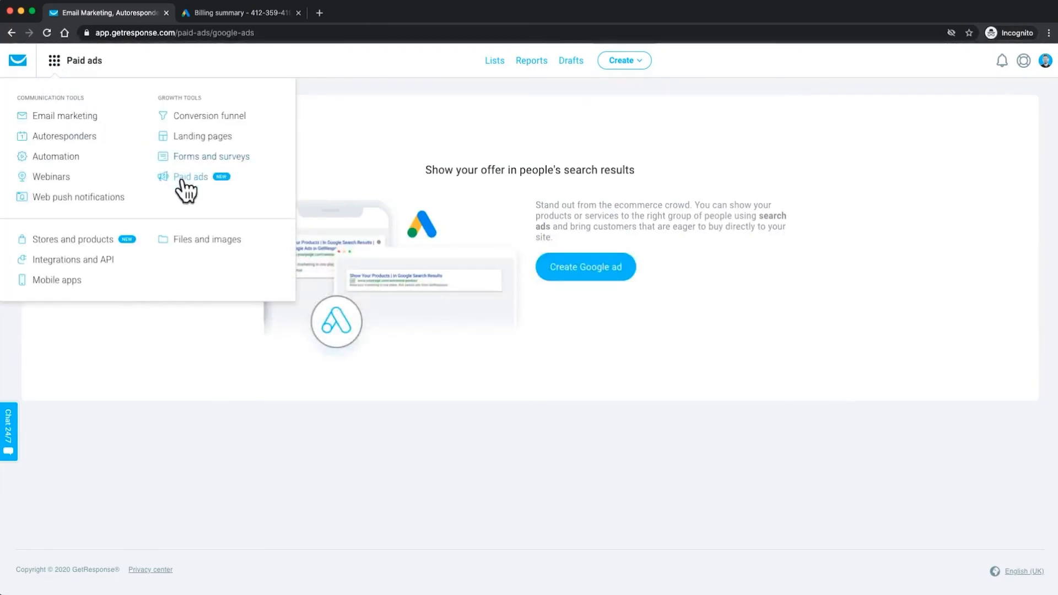
click(191, 177)
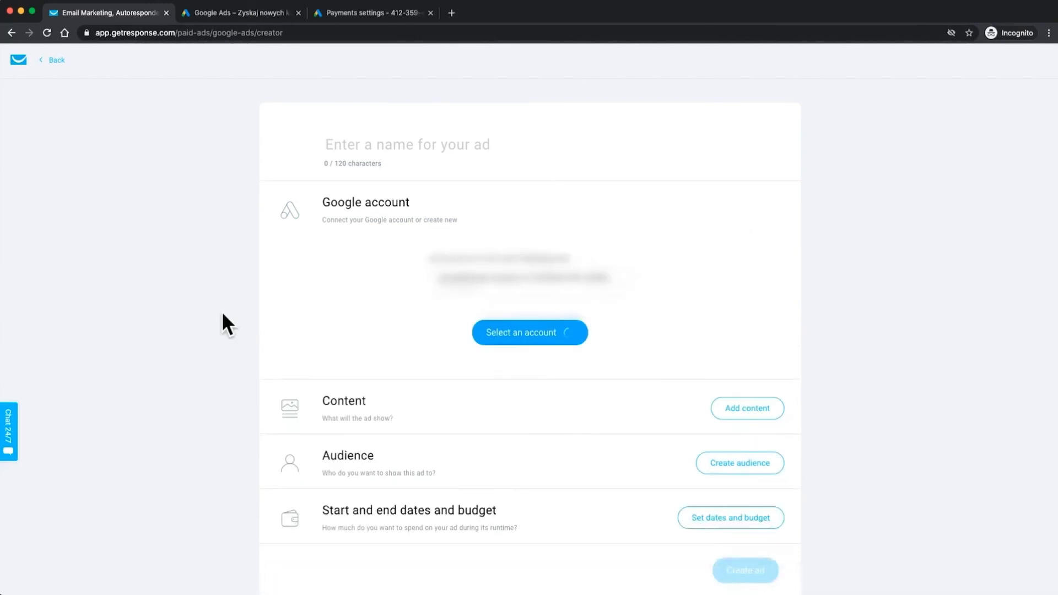
click(529, 331)
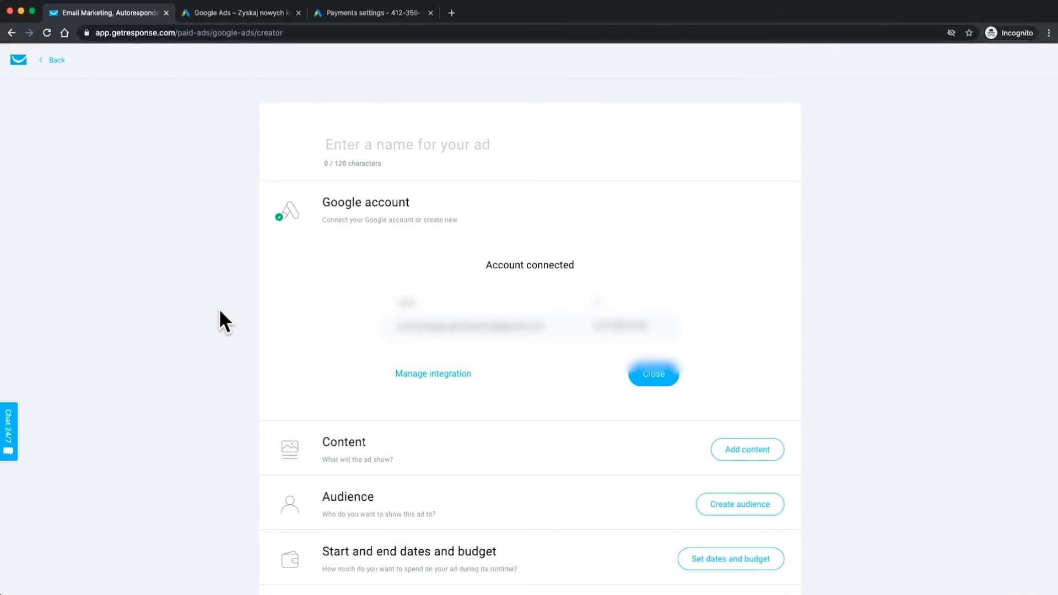
mouse_move(433, 374)
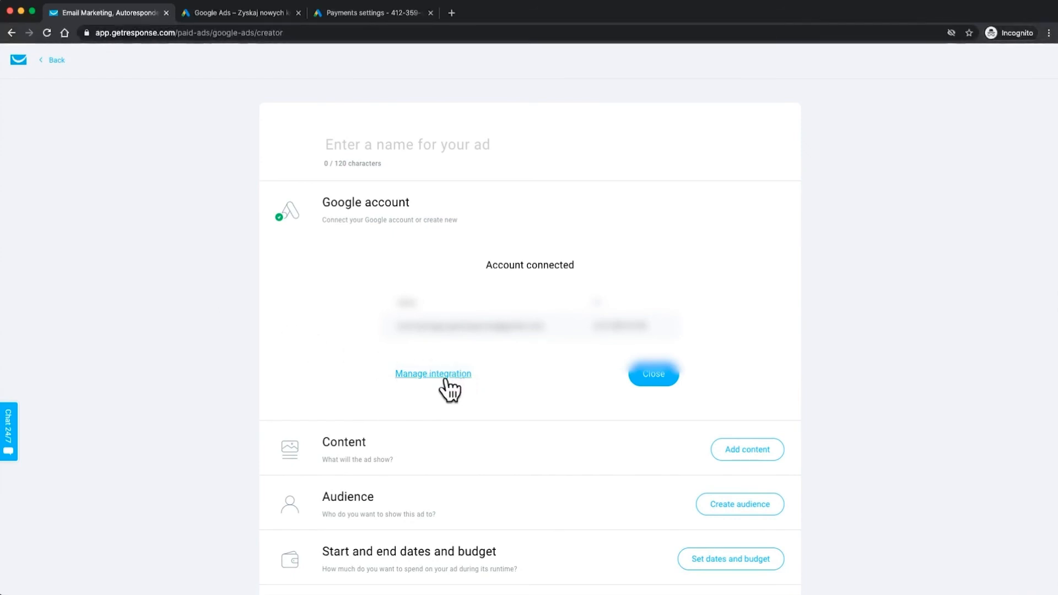
mouse_move(447, 388)
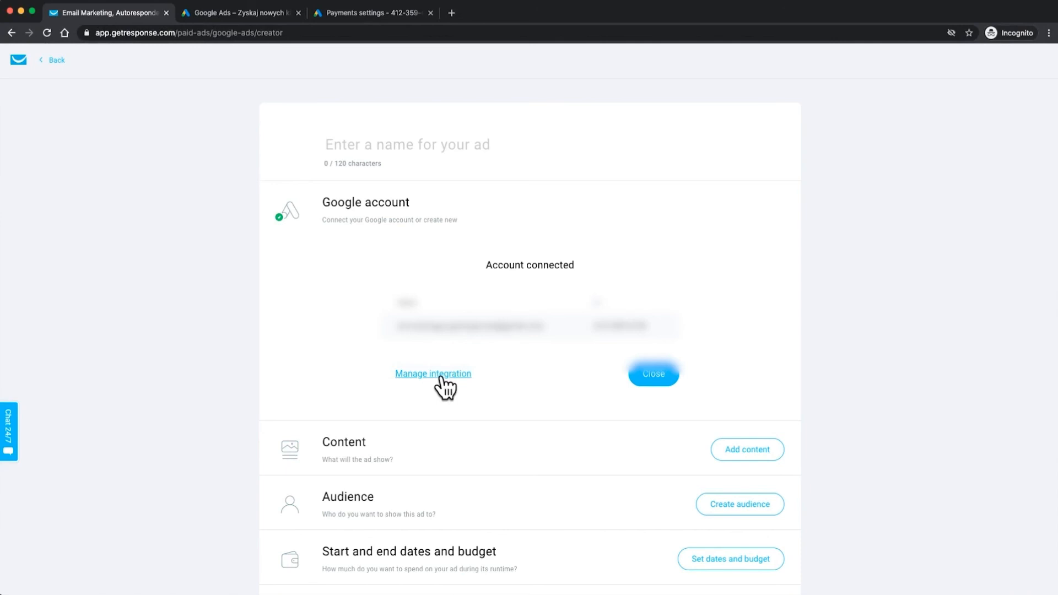
mouse_move(443, 388)
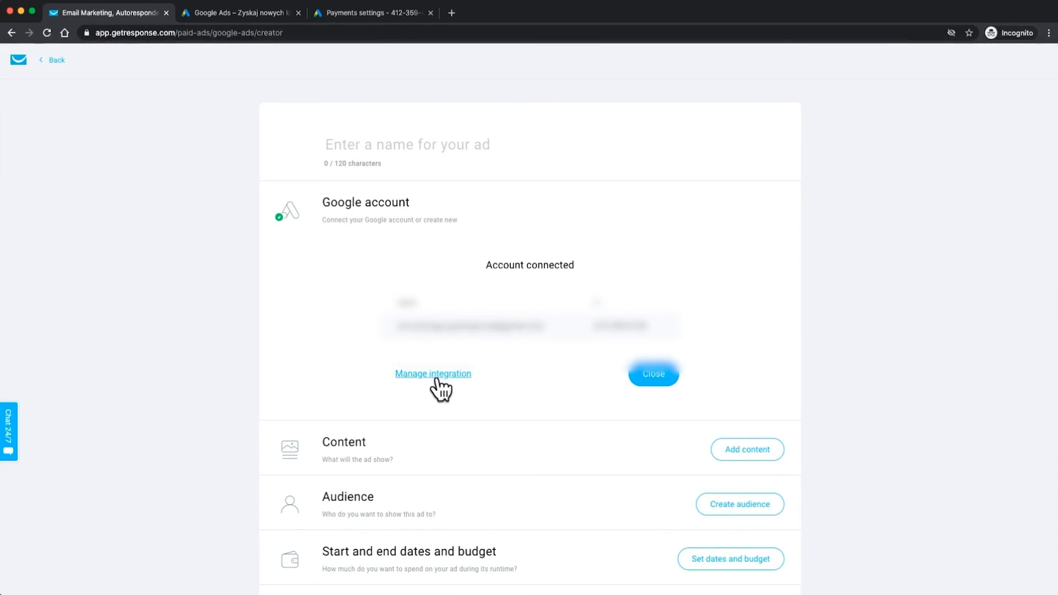